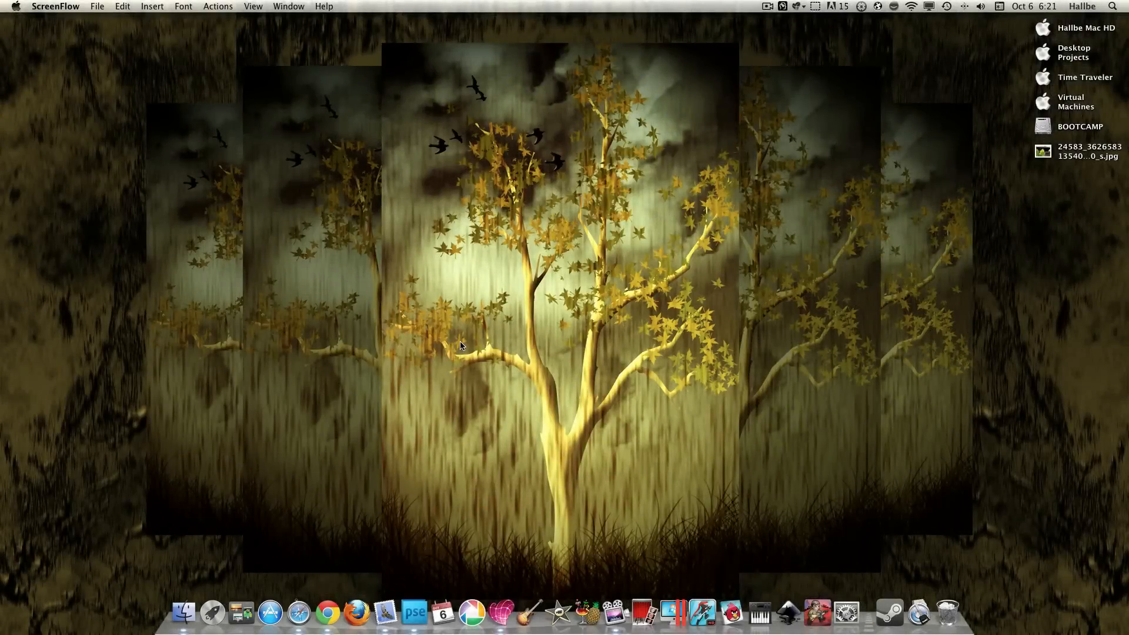
pyautogui.moveTo(362, 440)
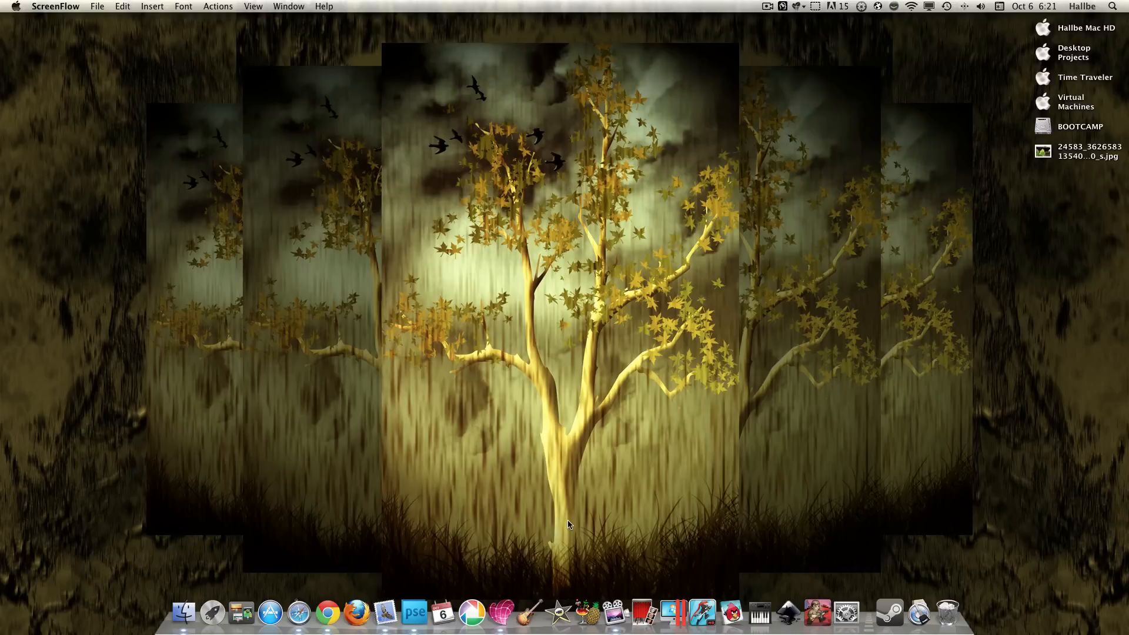
pyautogui.moveTo(373, 459)
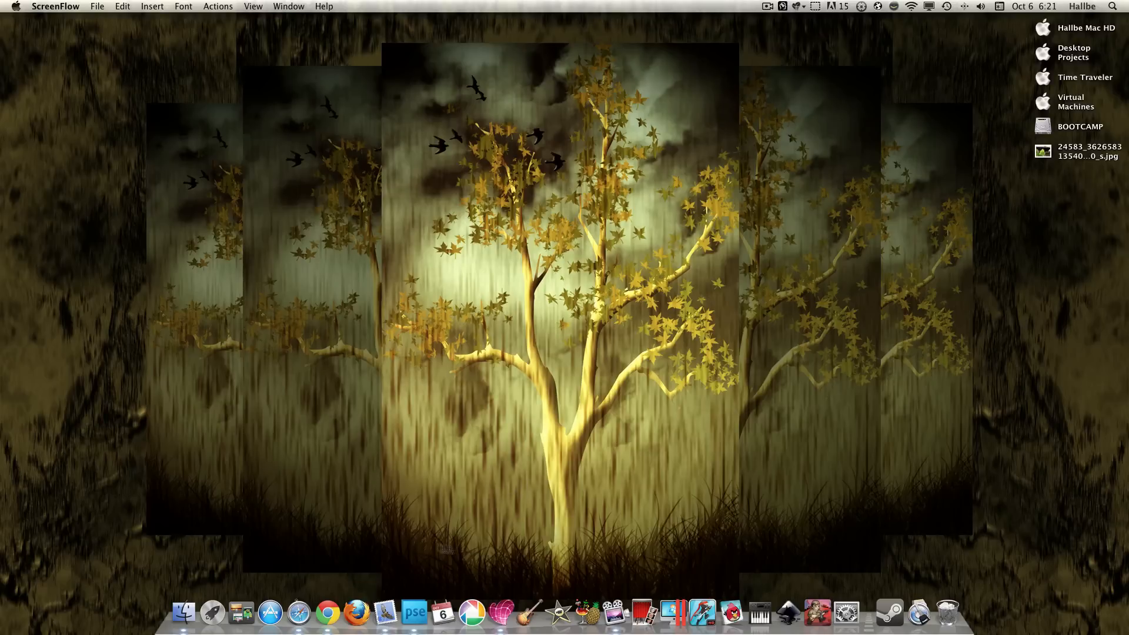
pyautogui.moveTo(531, 582)
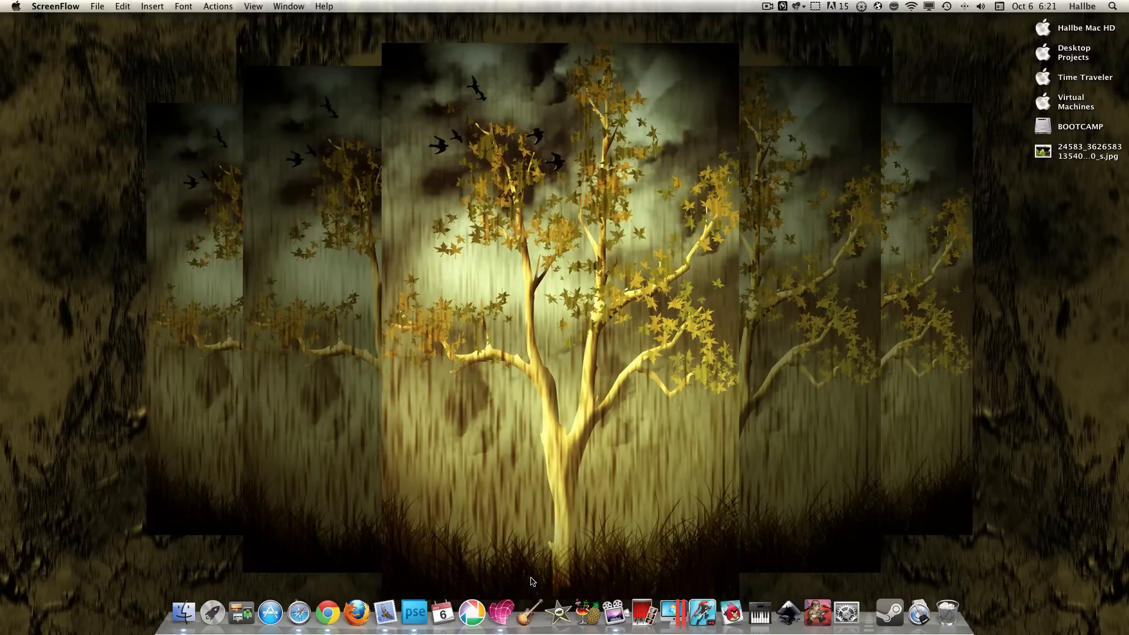
pyautogui.moveTo(513, 574)
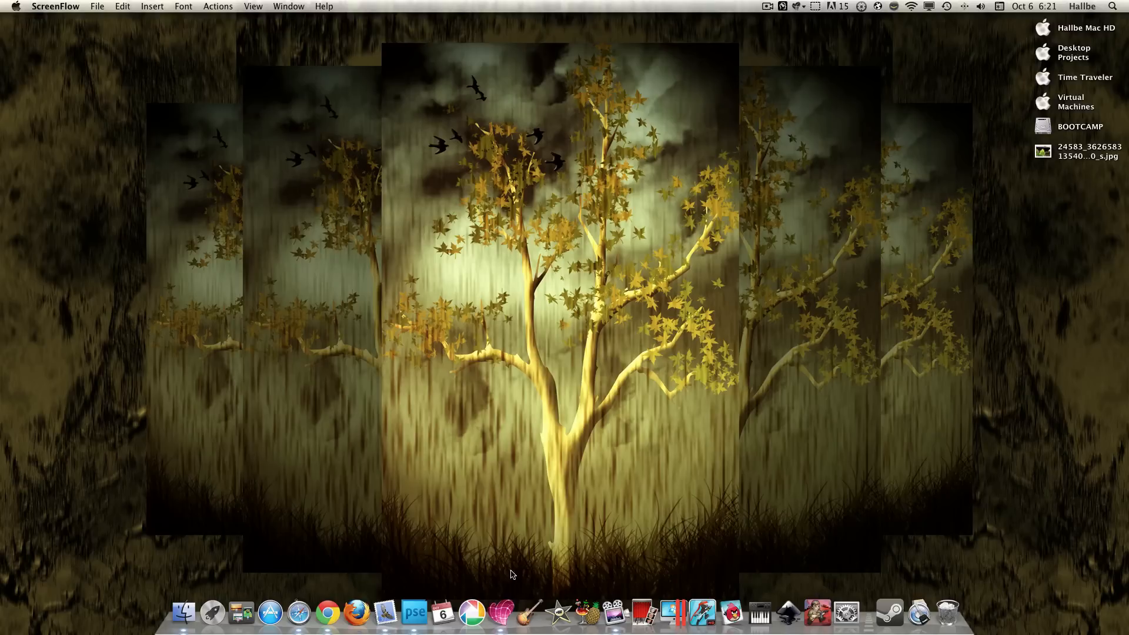
pyautogui.moveTo(512, 627)
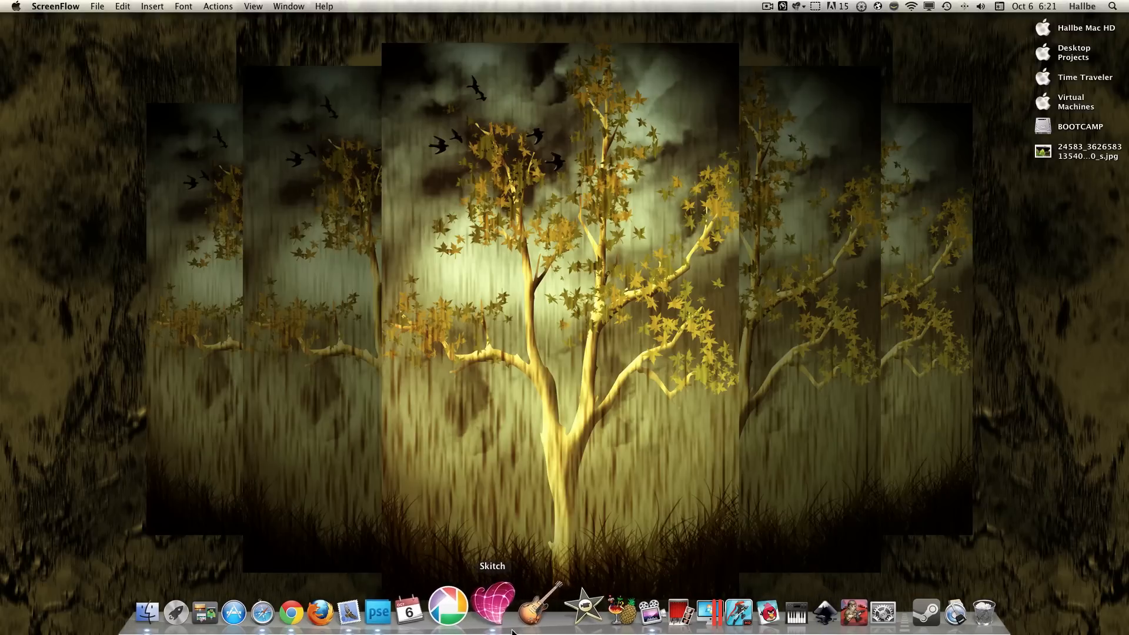
pyautogui.moveTo(336, 605)
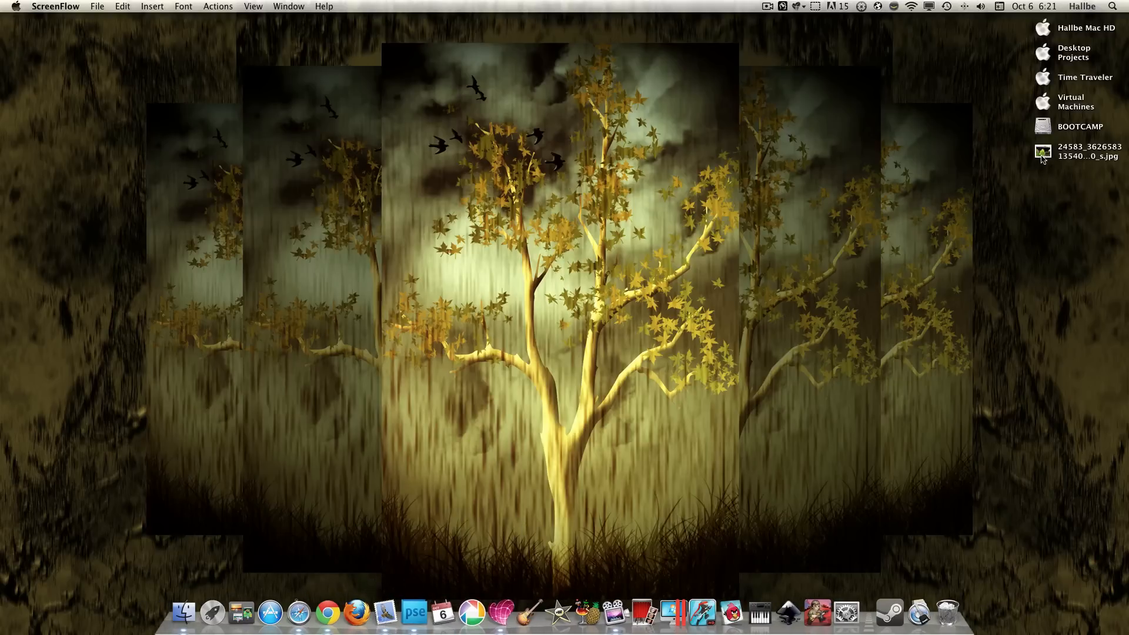
# View the green flower JPG in Preview, move its window, then close it
pyautogui.click(1042, 151)
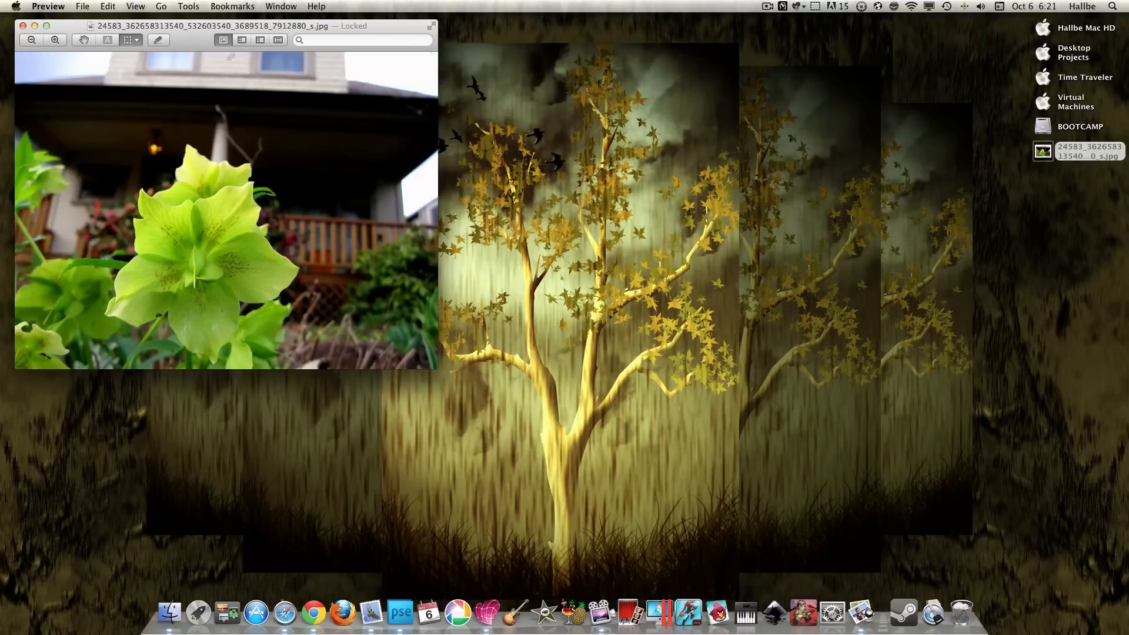
pyautogui.moveTo(224, 26); pyautogui.dragTo(486, 29)
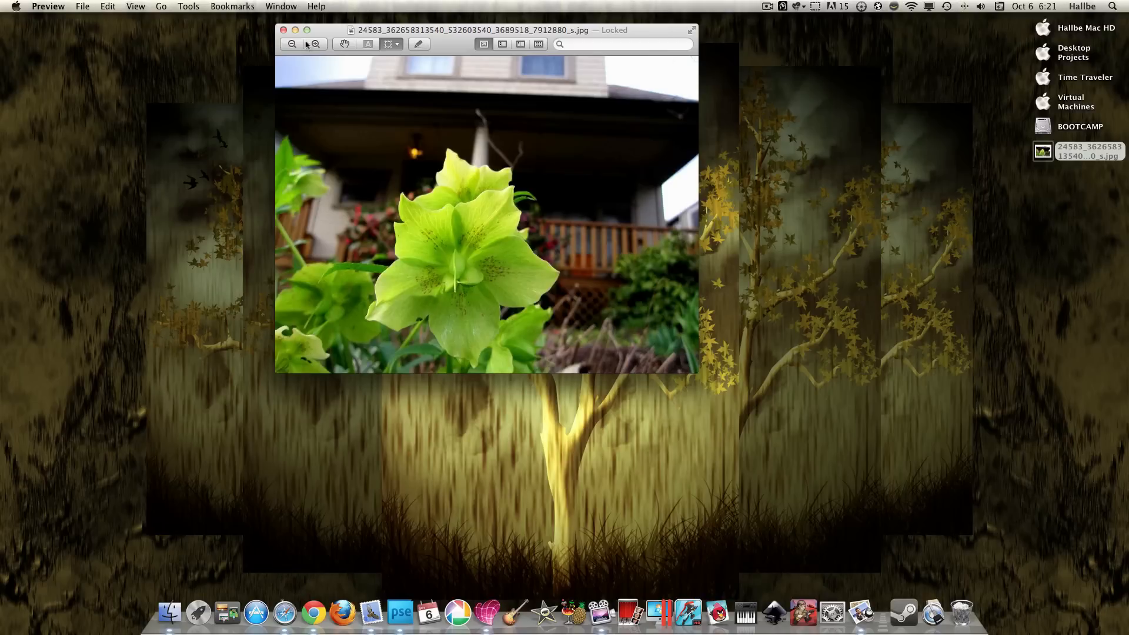
pyautogui.click(283, 30)
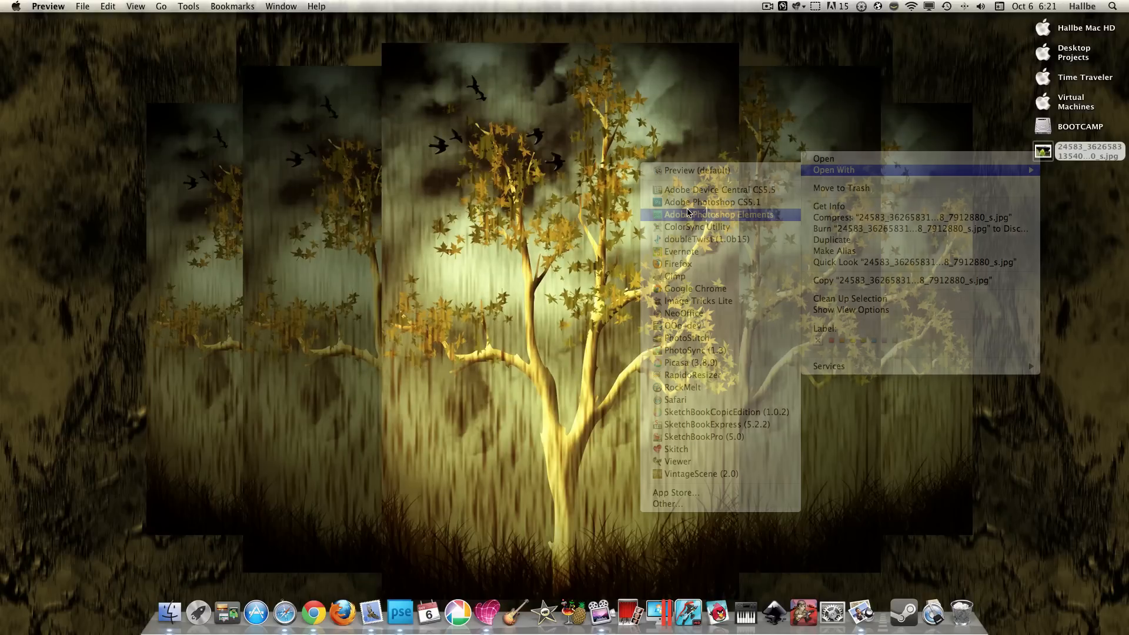
# Open the flower photo in Photoshop Elements and choose the Quick Selection tool
pyautogui.click(720, 215)
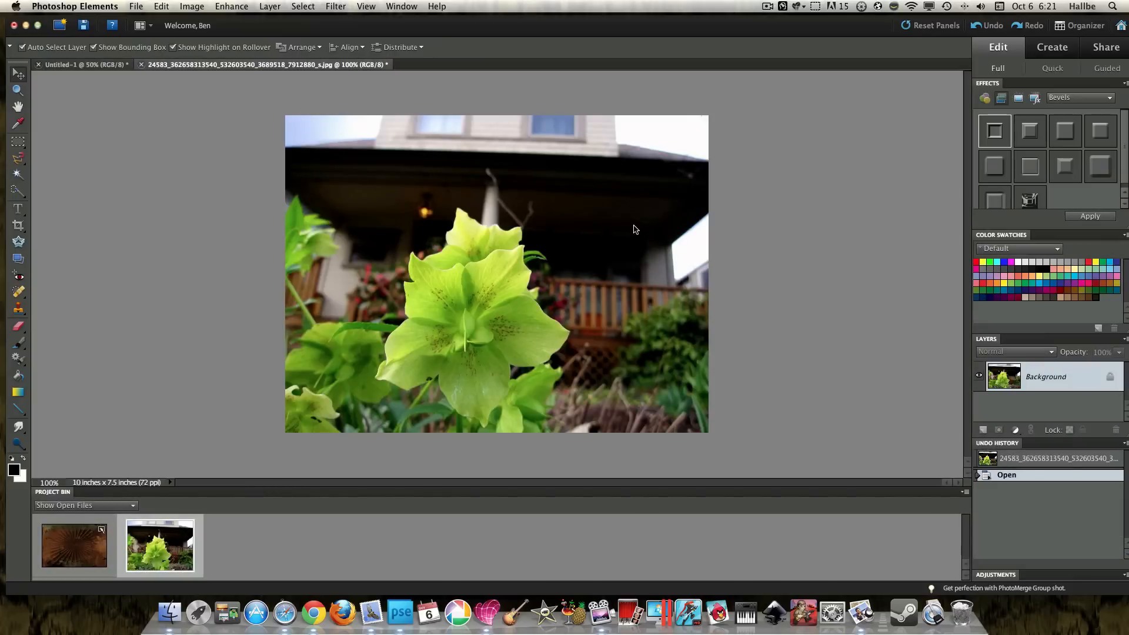
pyautogui.moveTo(74, 565)
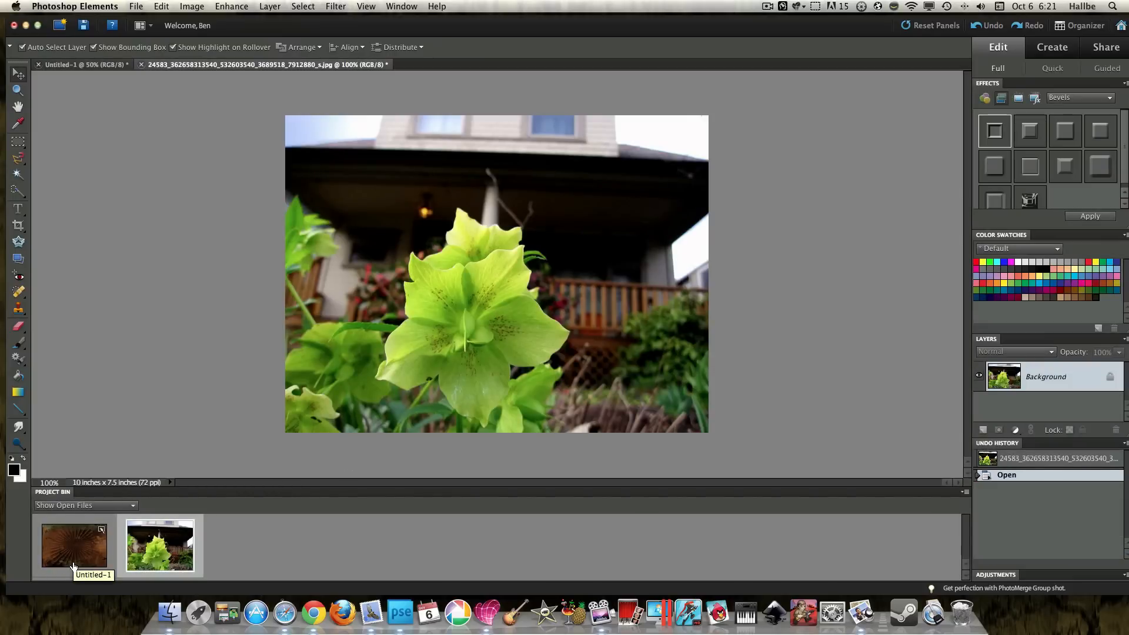
pyautogui.moveTo(108, 543)
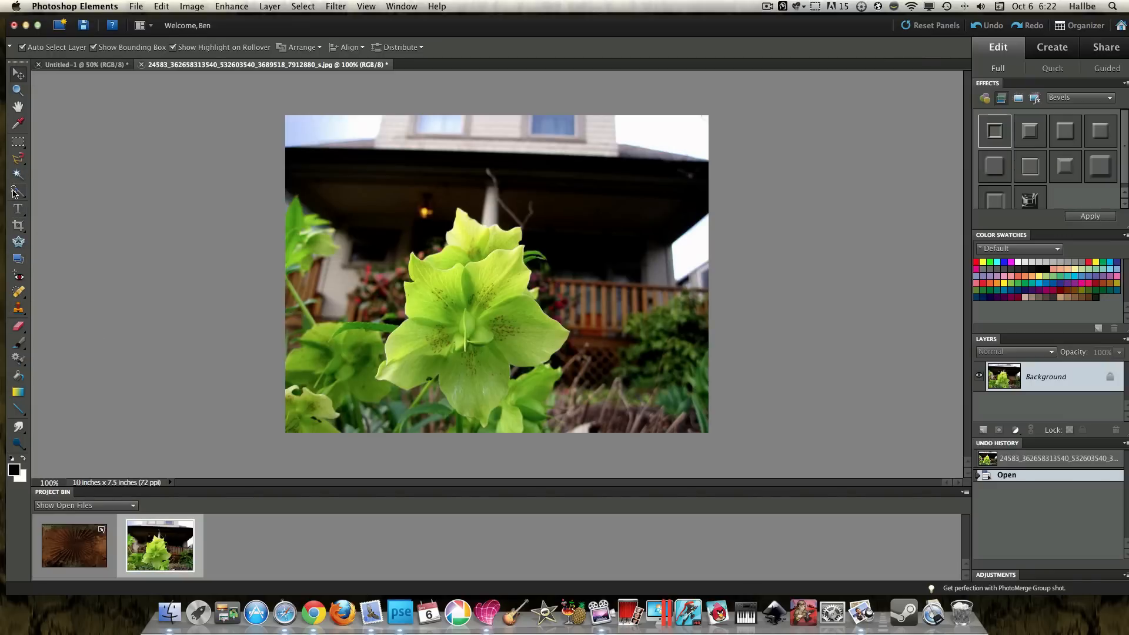
pyautogui.click(17, 174)
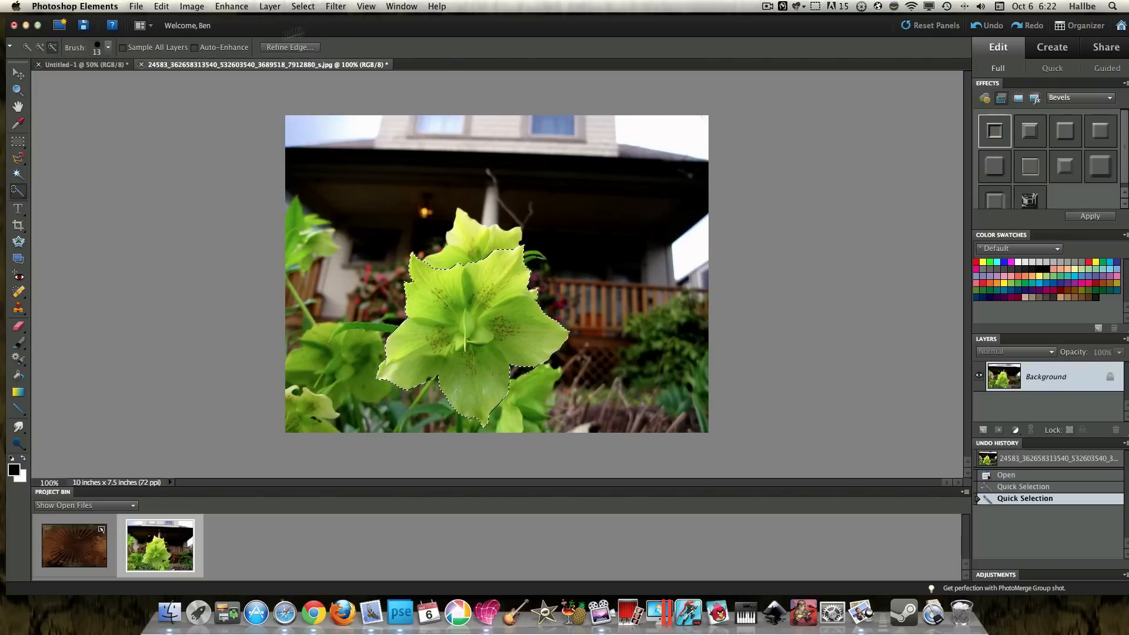
# Invert the selection and whiten the background with Hue/Saturation Lightness +100
pyautogui.click(302, 6)
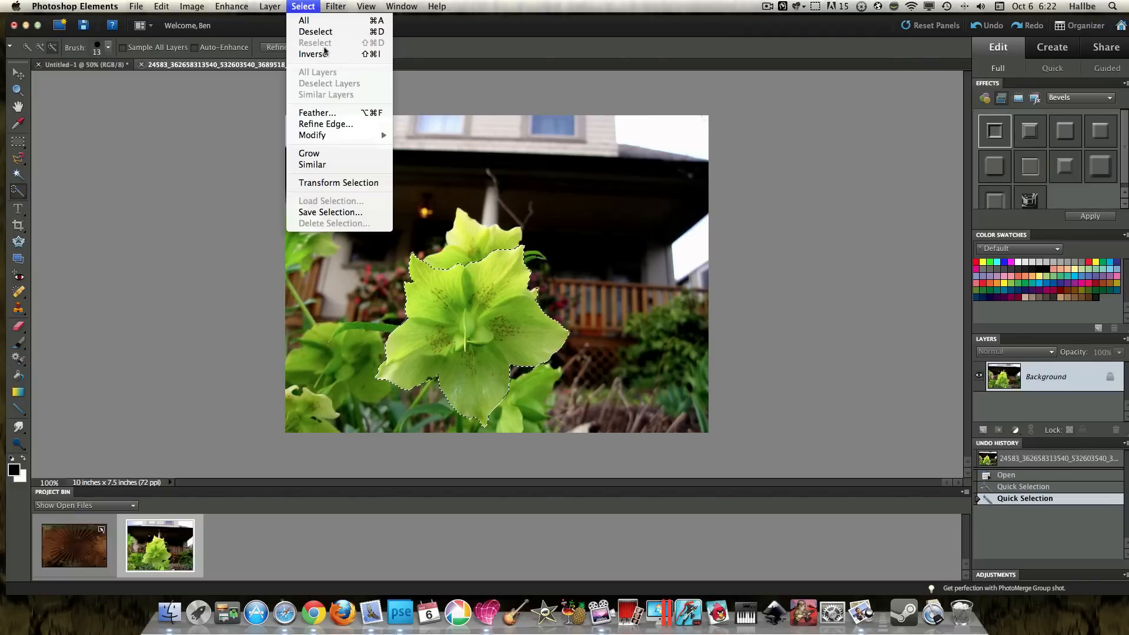
pyautogui.click(312, 54)
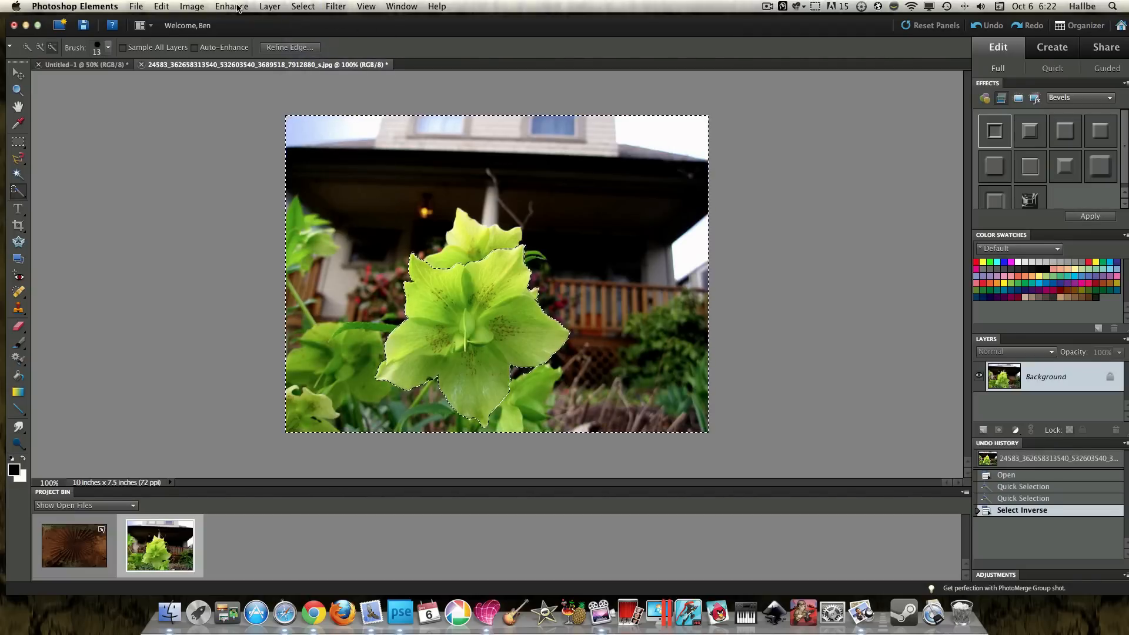
pyautogui.click(232, 6)
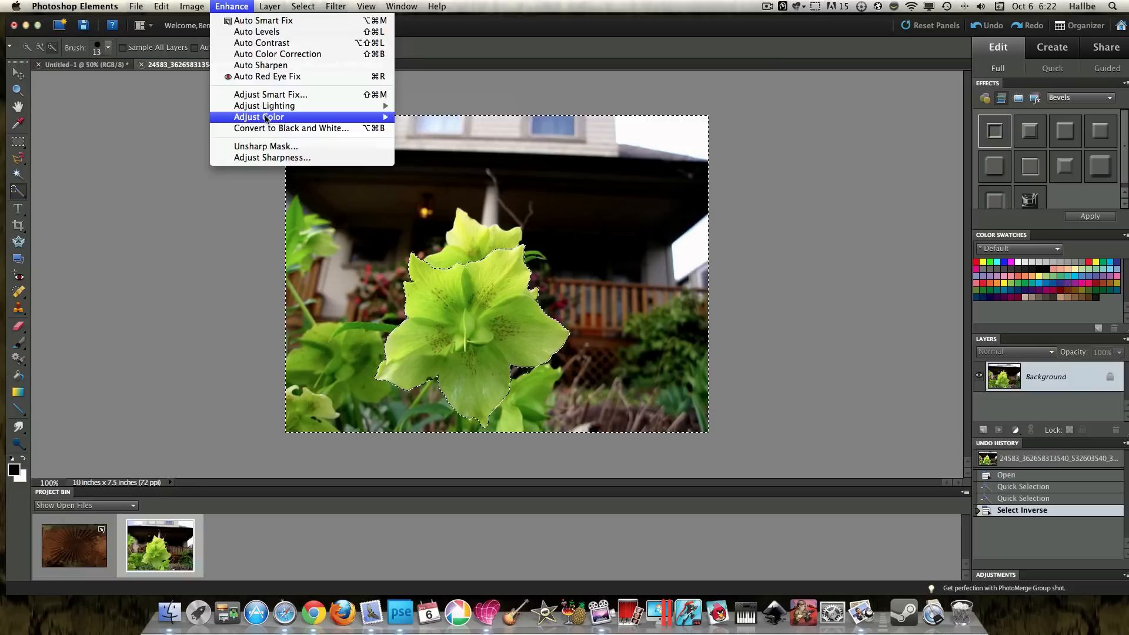
pyautogui.click(260, 116)
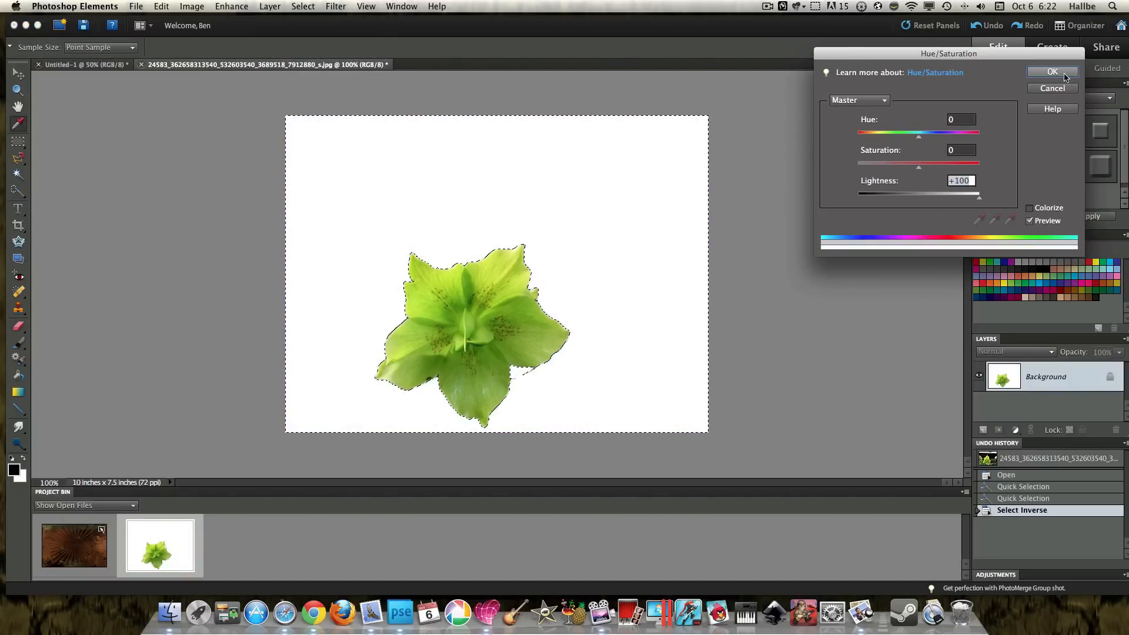
pyautogui.click(1052, 72)
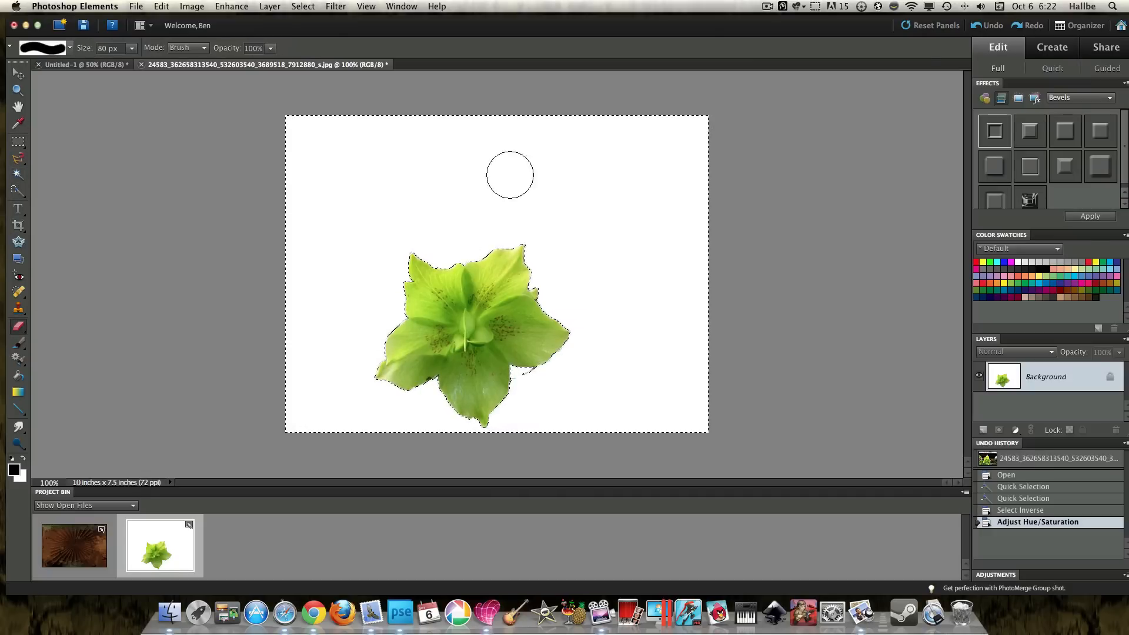
# Deselect and erase a stray dark speck below the flower with a 10 px eraser
pyautogui.click(303, 6)
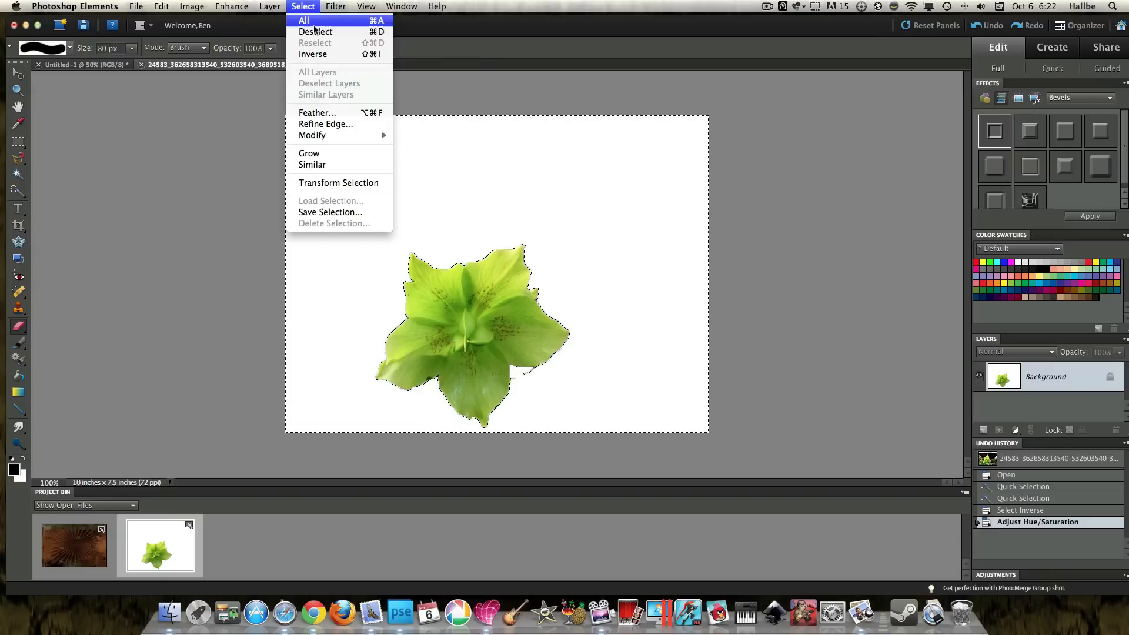
pyautogui.click(315, 31)
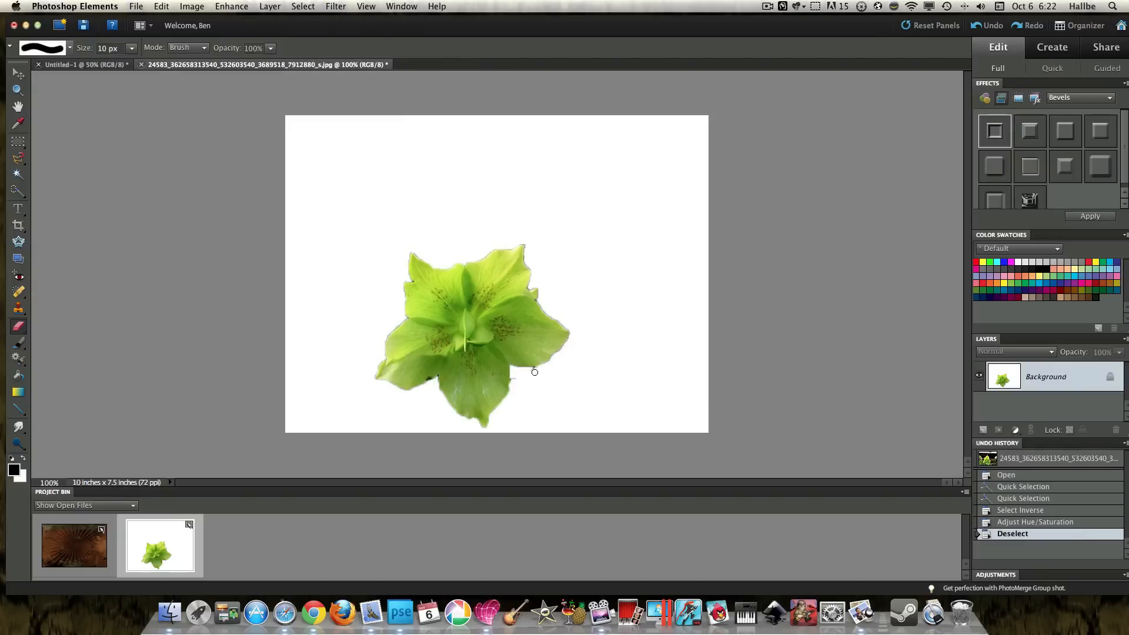
pyautogui.moveTo(523, 376)
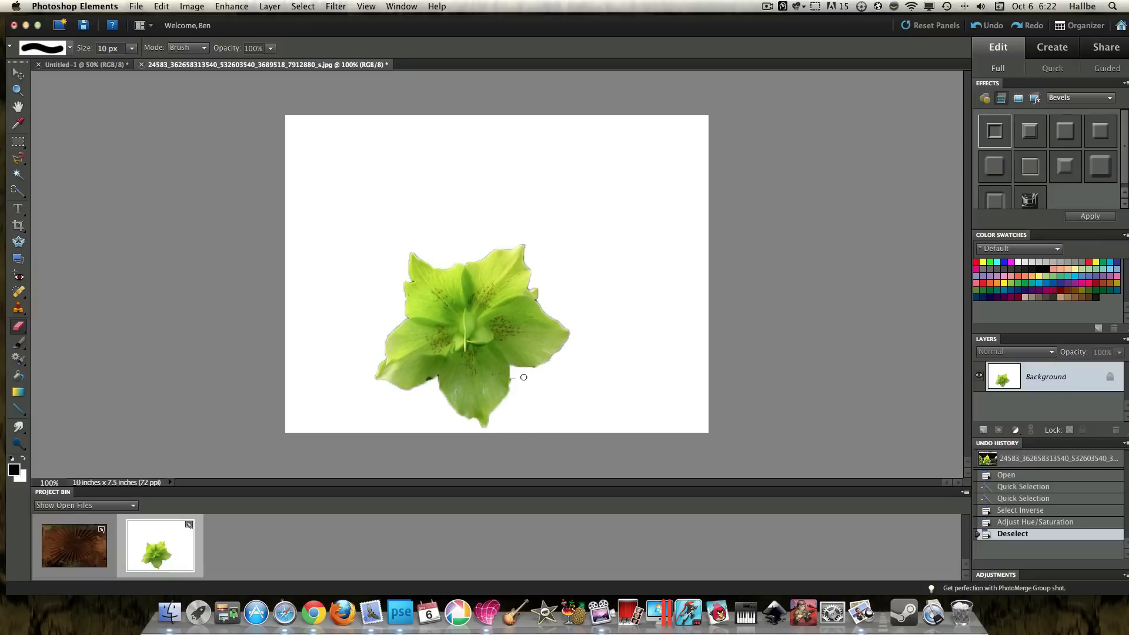
pyautogui.moveTo(515, 378)
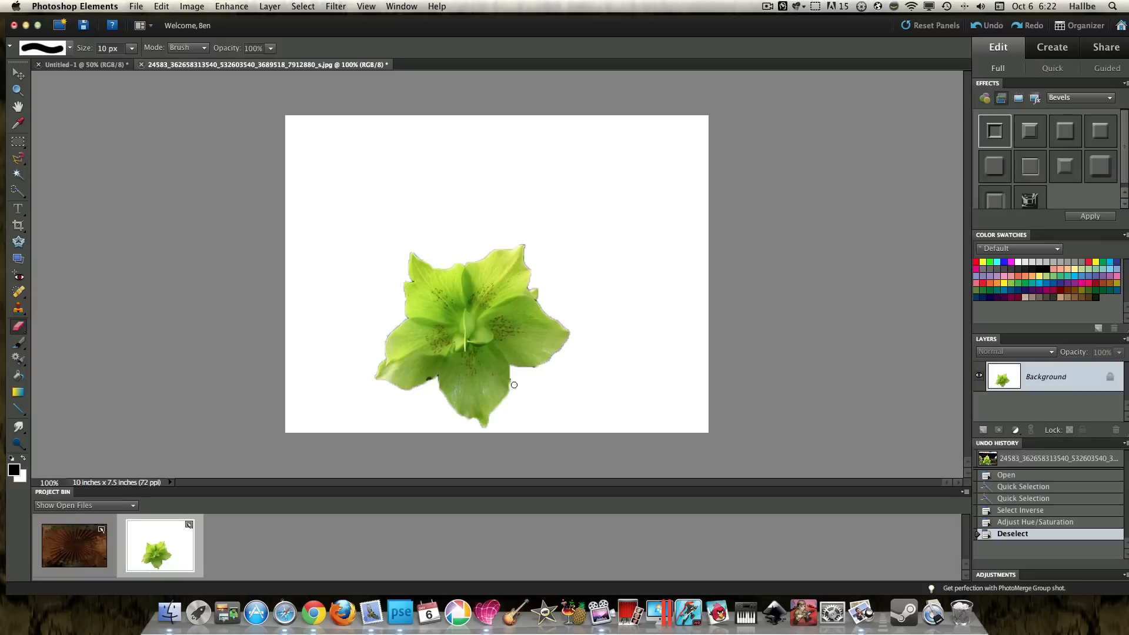
pyautogui.click(514, 385)
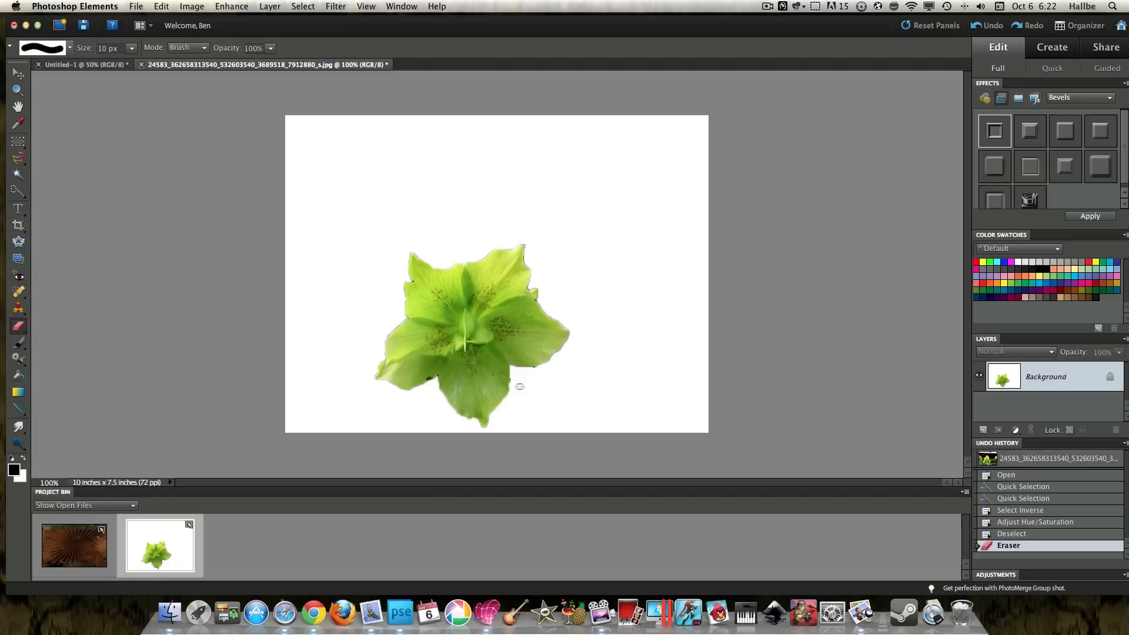
pyautogui.moveTo(402, 260)
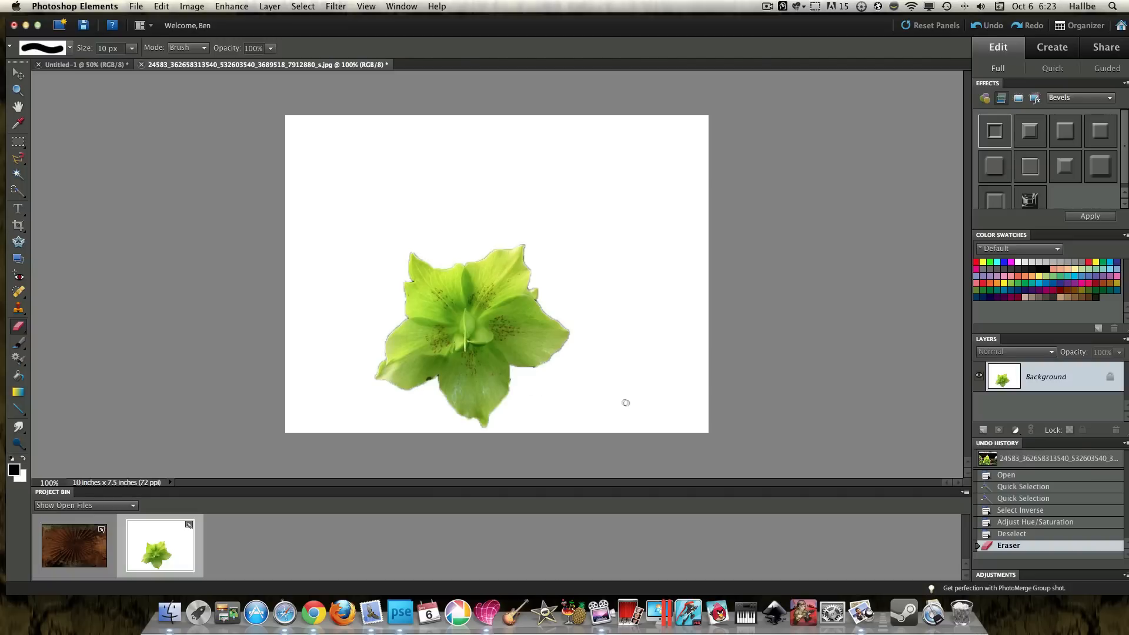
pyautogui.moveTo(1007, 391)
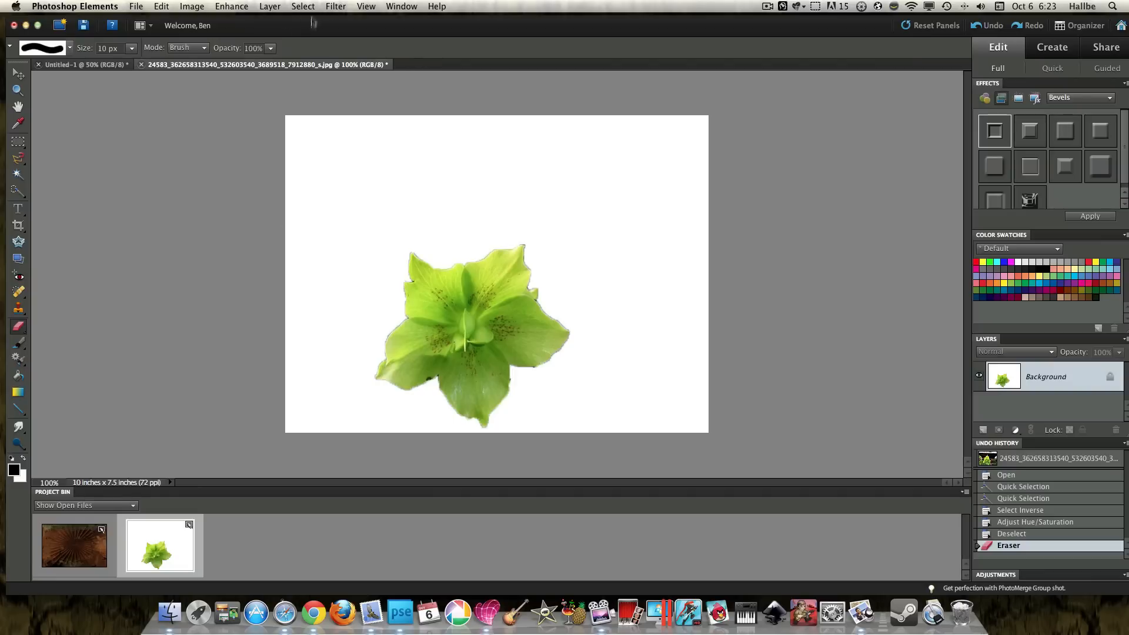
pyautogui.moveTo(18, 180)
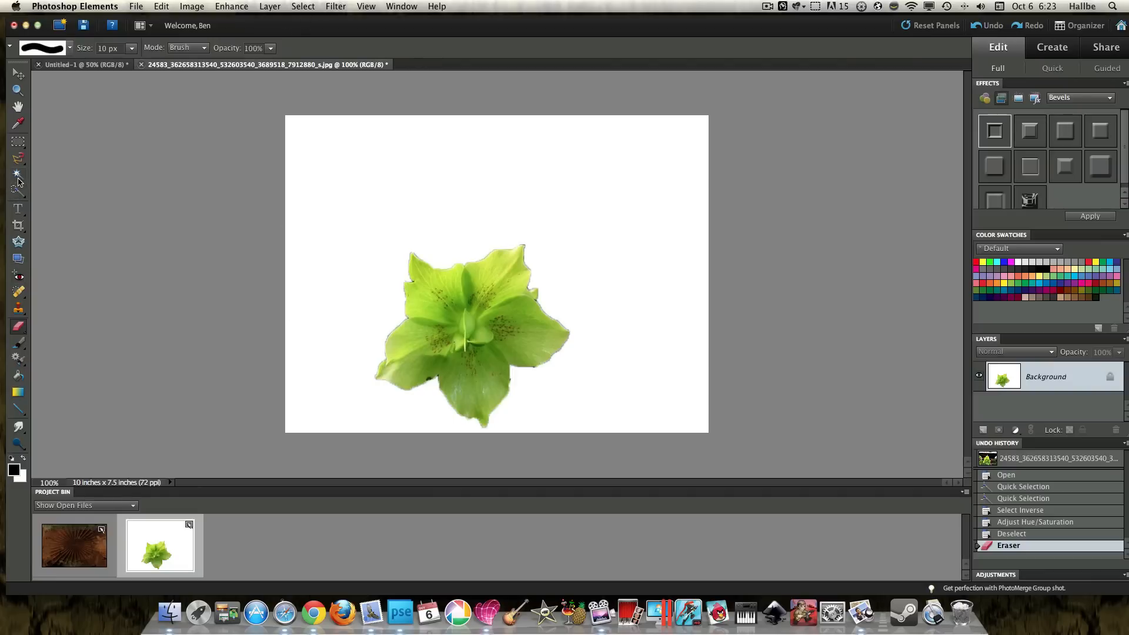
# Reselect the flower and contract the selection by 2 pixels
pyautogui.click(18, 174)
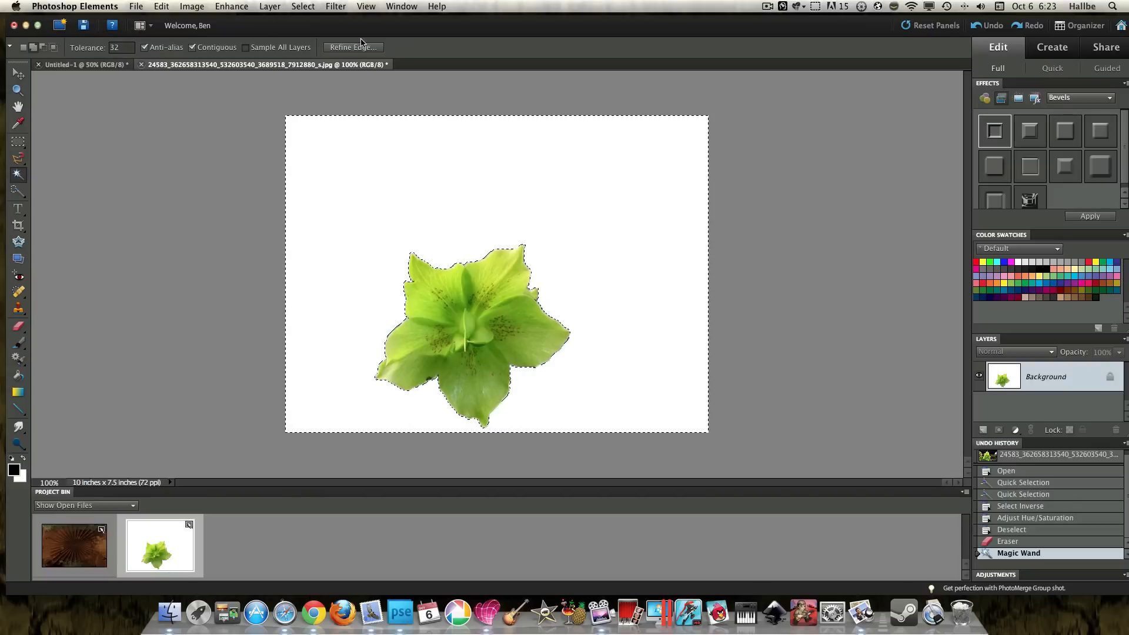
pyautogui.click(302, 6)
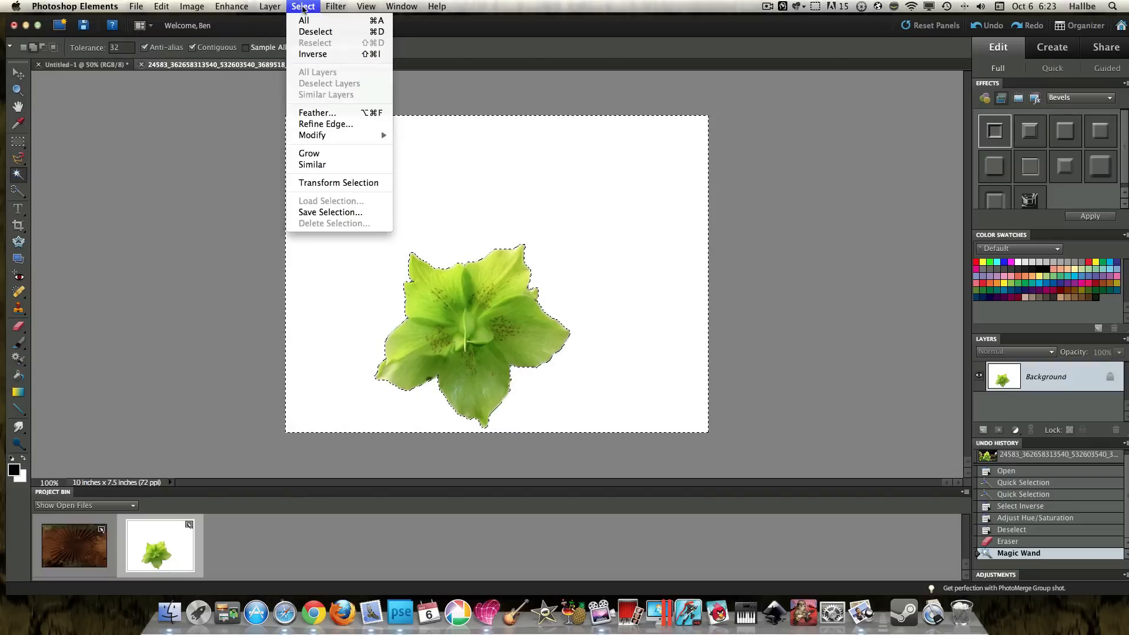
pyautogui.click(313, 54)
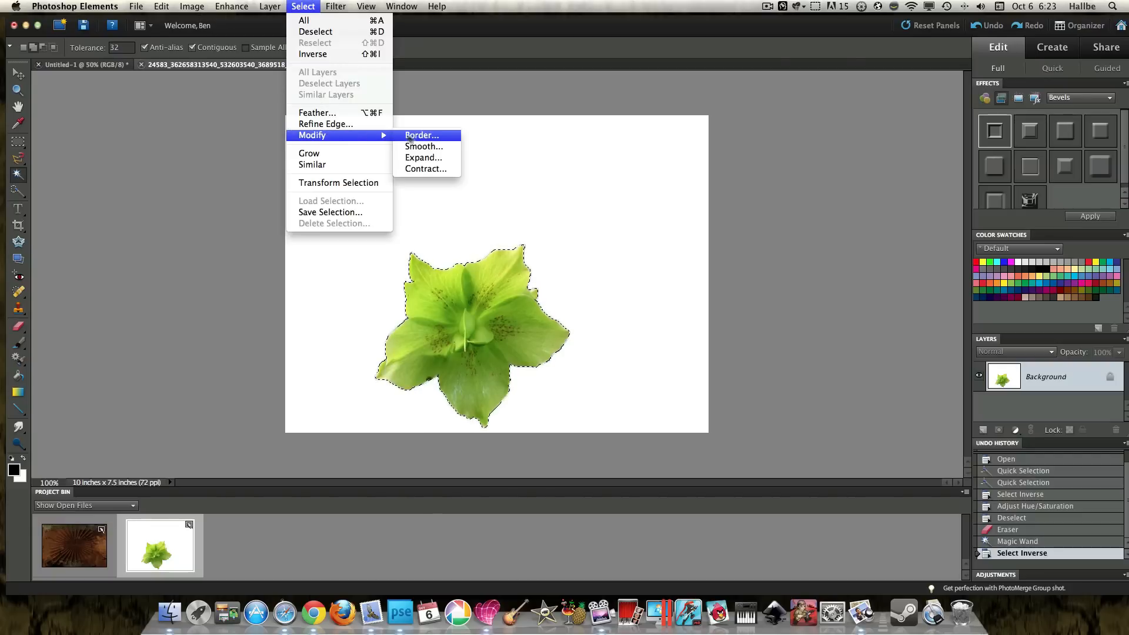
pyautogui.click(425, 169)
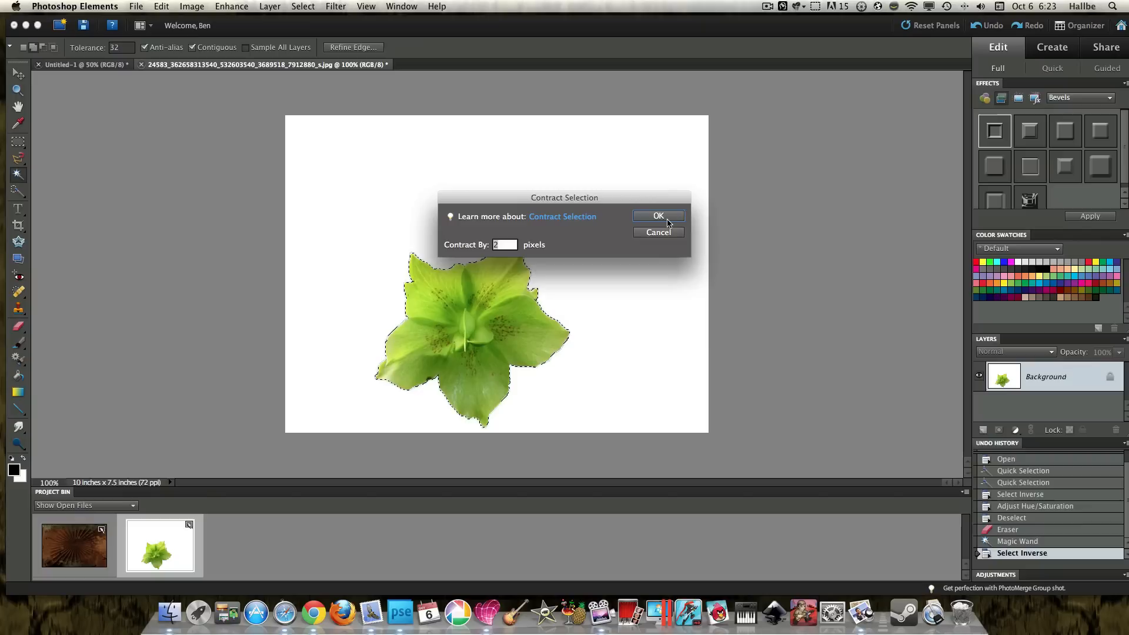
pyautogui.click(657, 215)
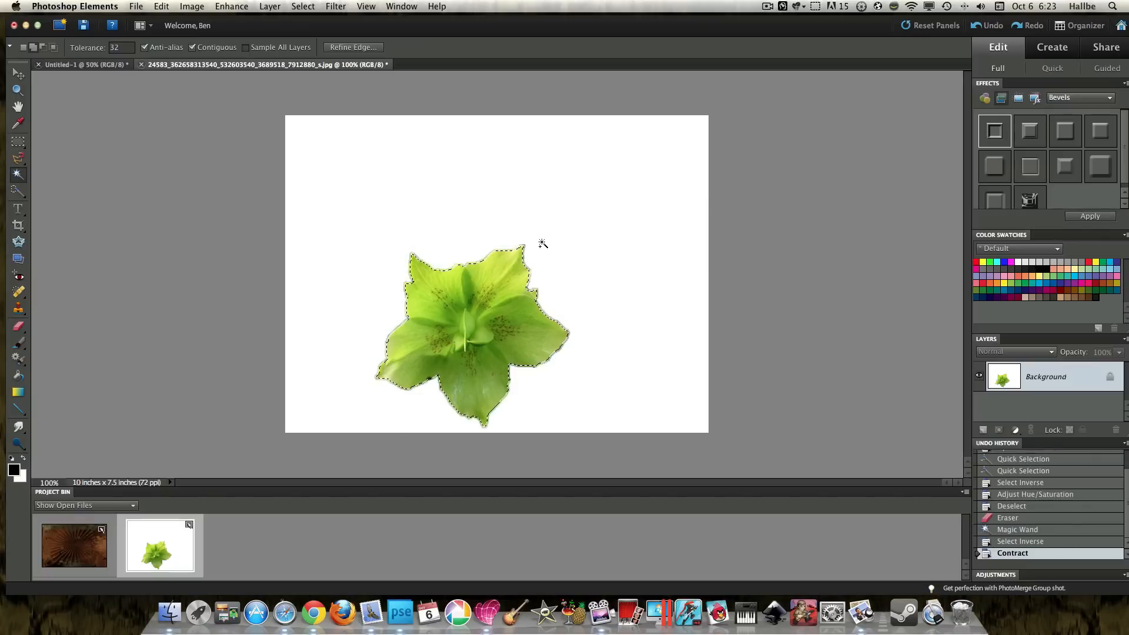
# Invert the selection and cut away the fringe pixels around the flower
pyautogui.click(302, 6)
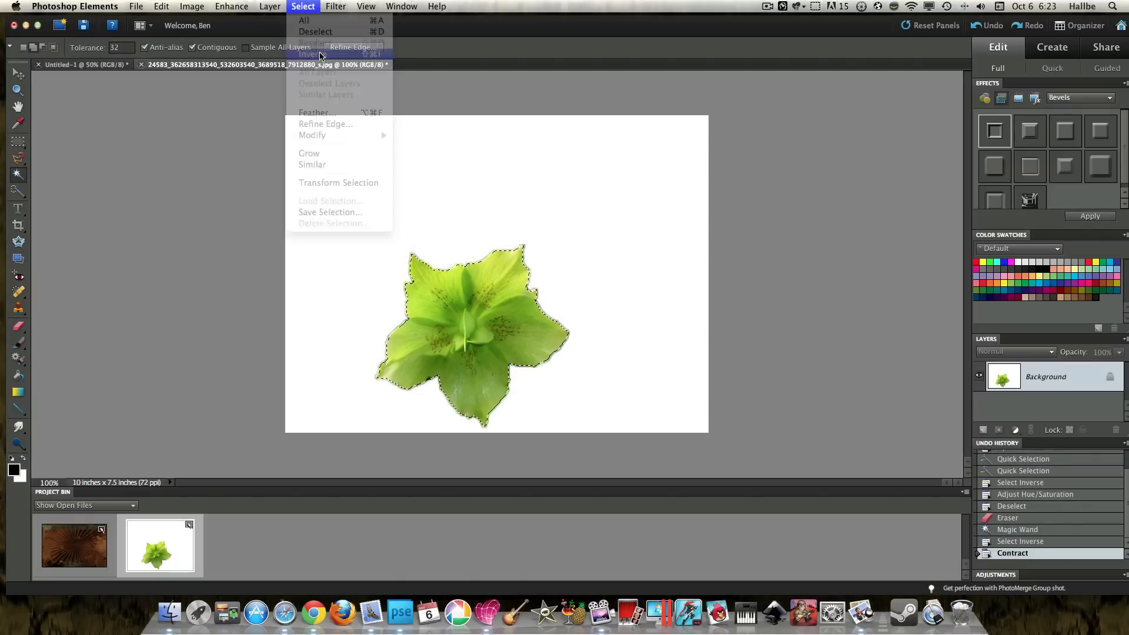
pyautogui.click(311, 54)
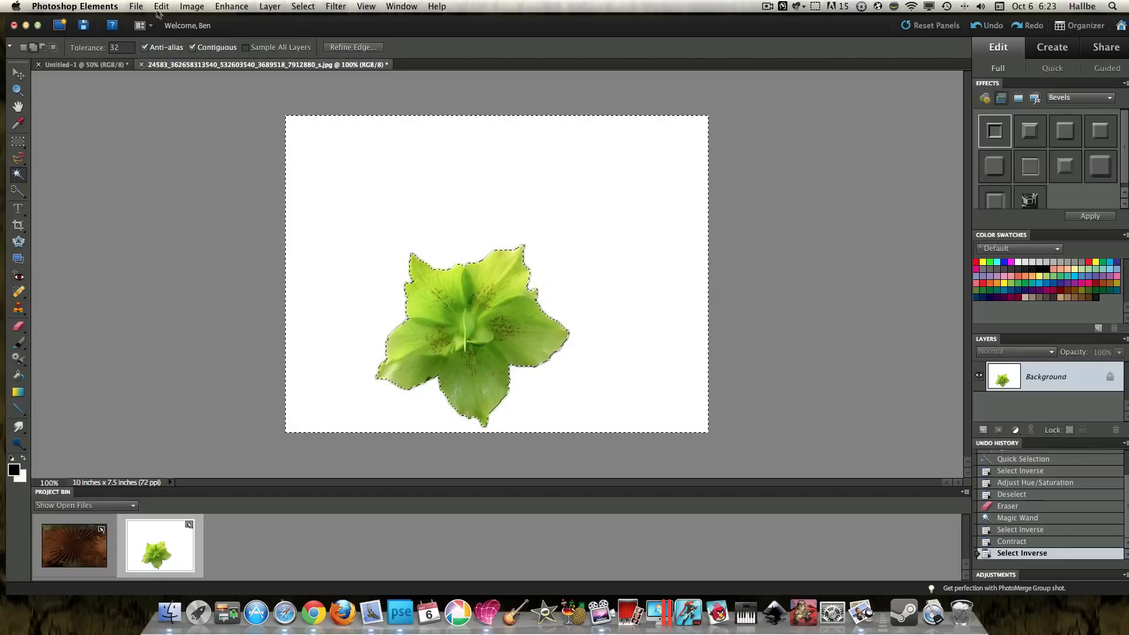
pyautogui.click(161, 6)
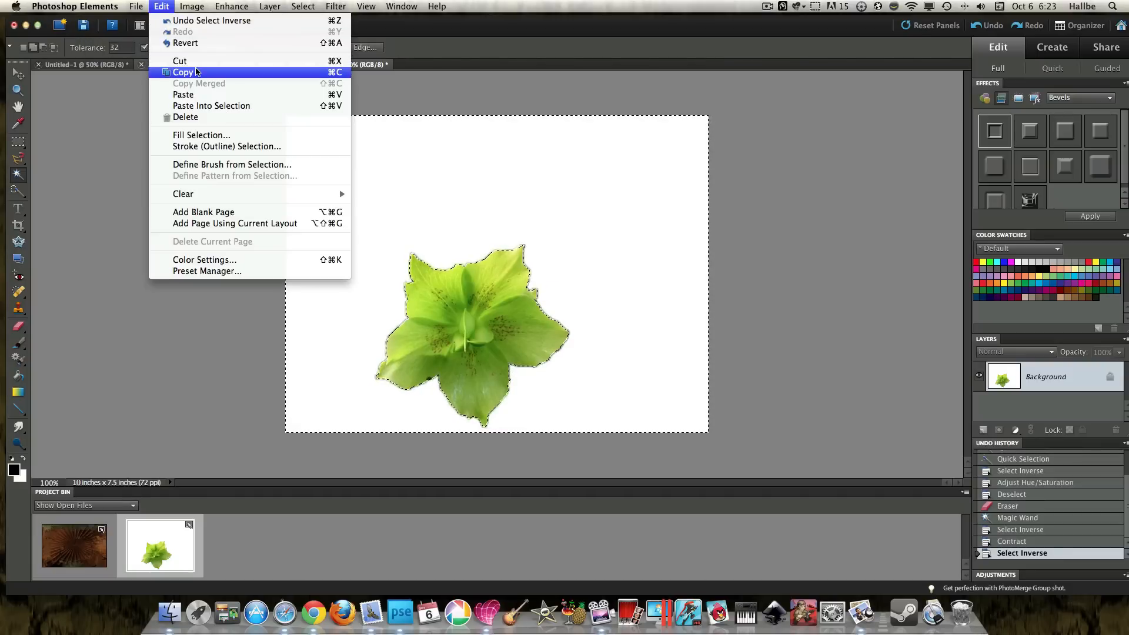
pyautogui.click(179, 61)
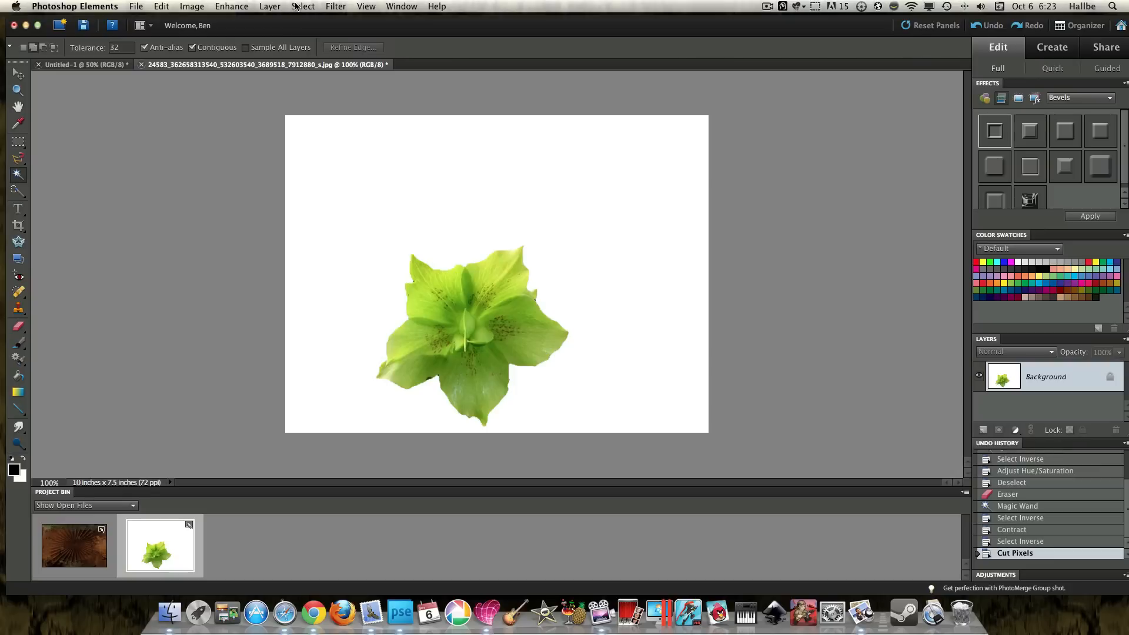
# Convert the flower to black and white using a chosen conversion style
pyautogui.click(232, 6)
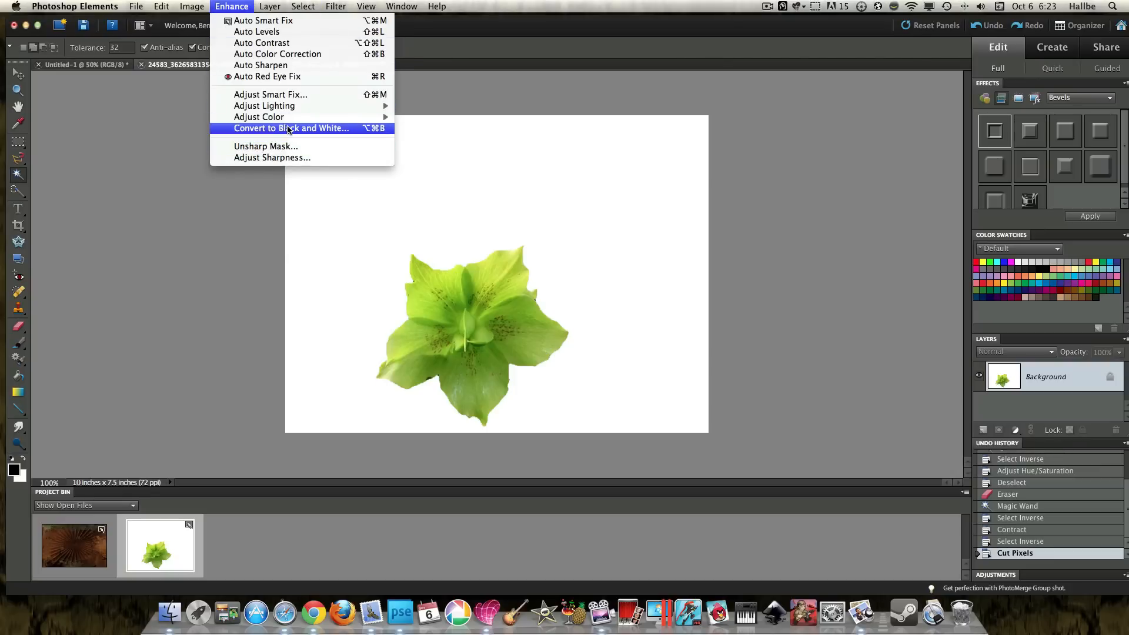
pyautogui.click(291, 128)
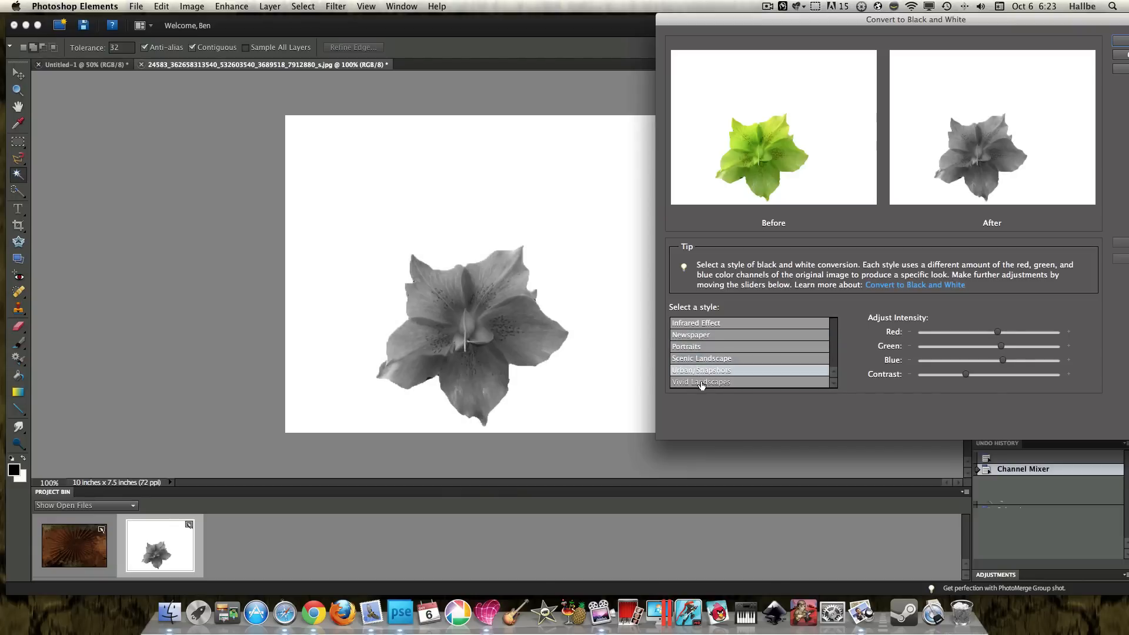
pyautogui.click(699, 381)
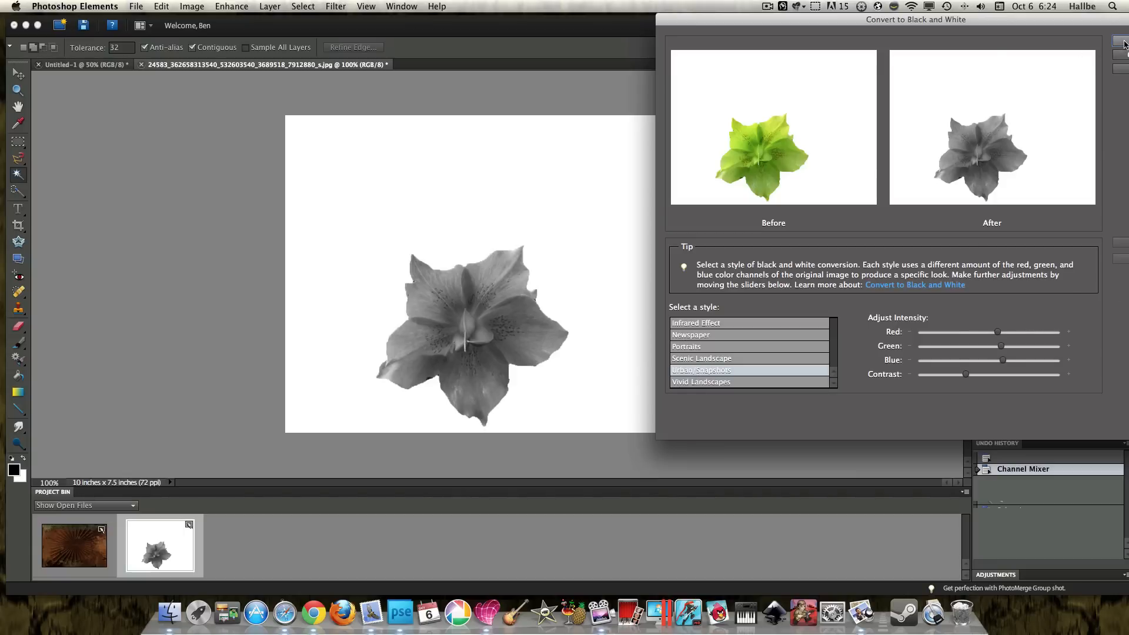
pyautogui.click(1117, 42)
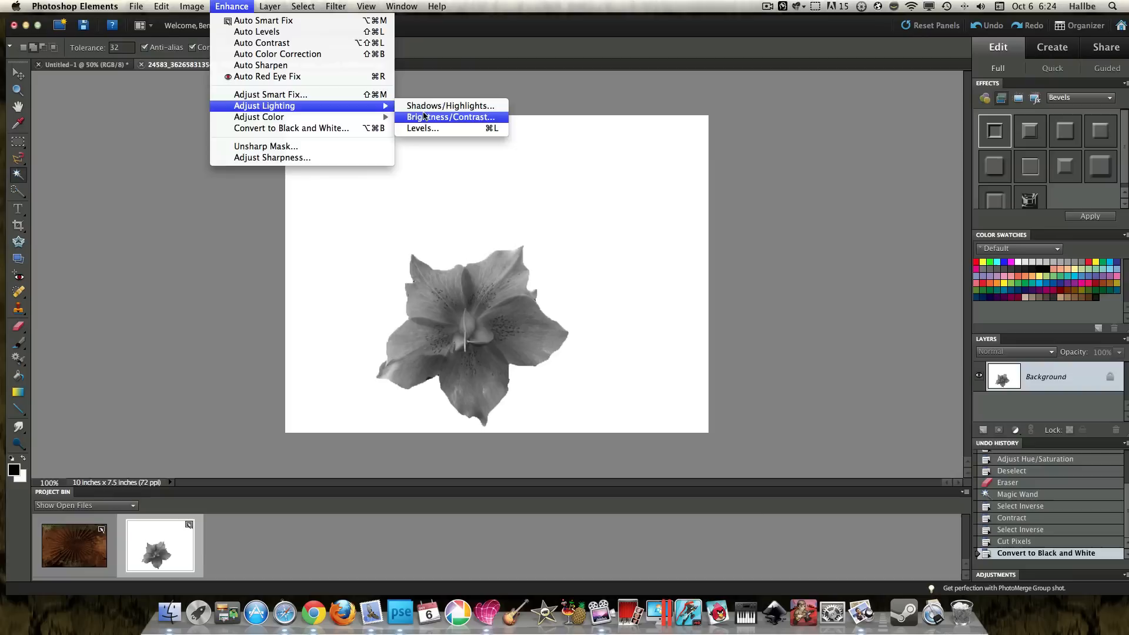
# Apply Levels with input values 26, 1.05 and 191 to the grey flower
pyautogui.click(423, 128)
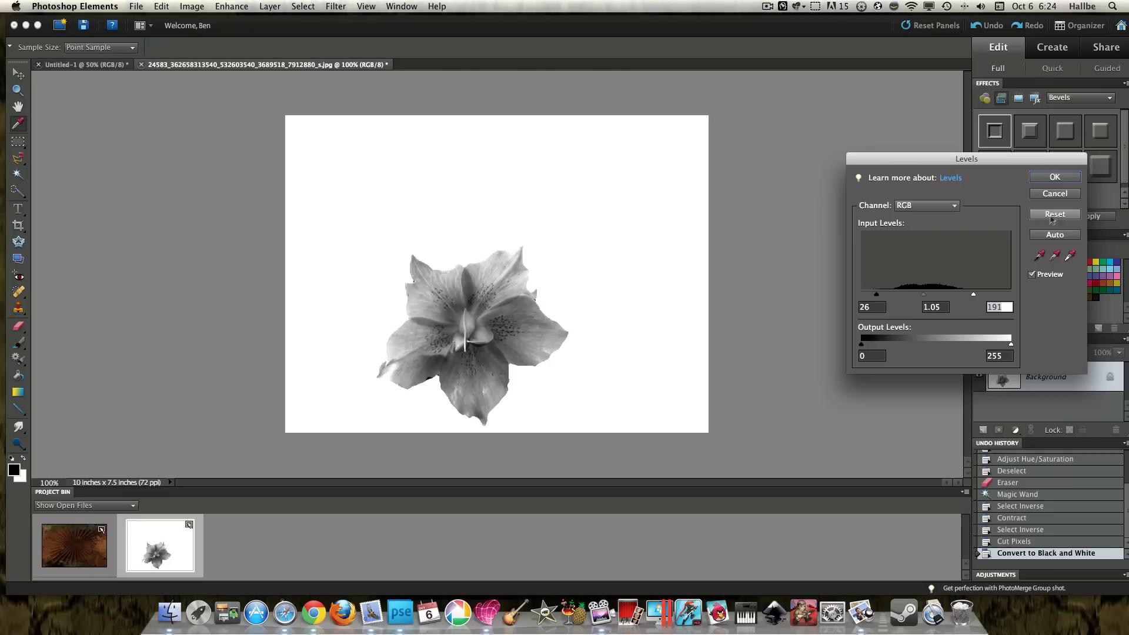
pyautogui.click(1053, 177)
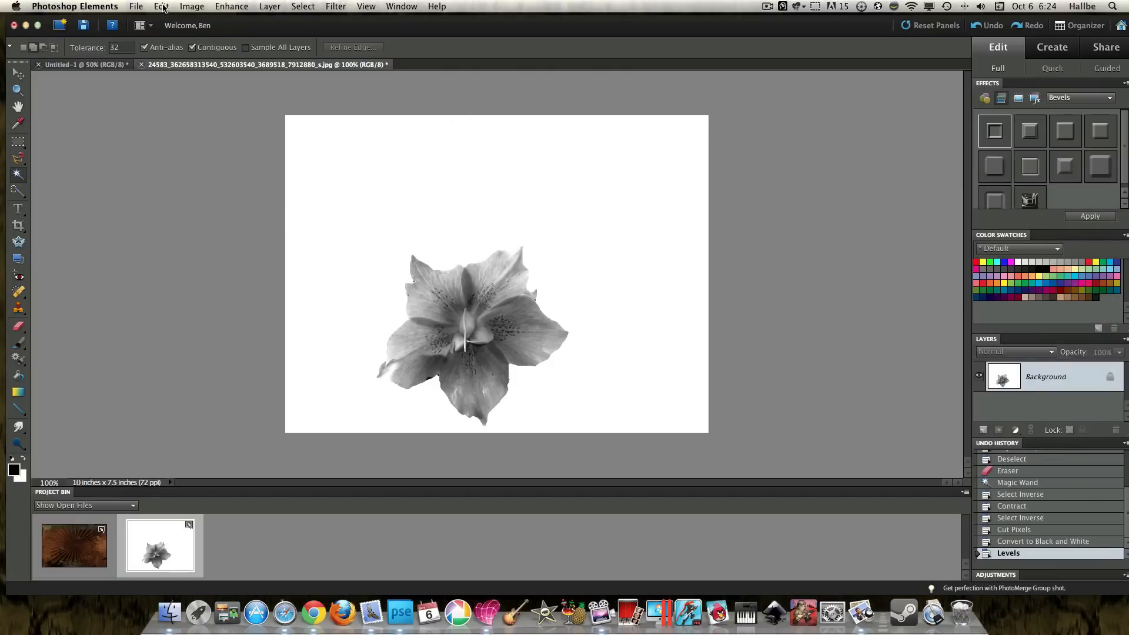
# Define a brush named 'portland flower' from the grey flower image
pyautogui.click(161, 6)
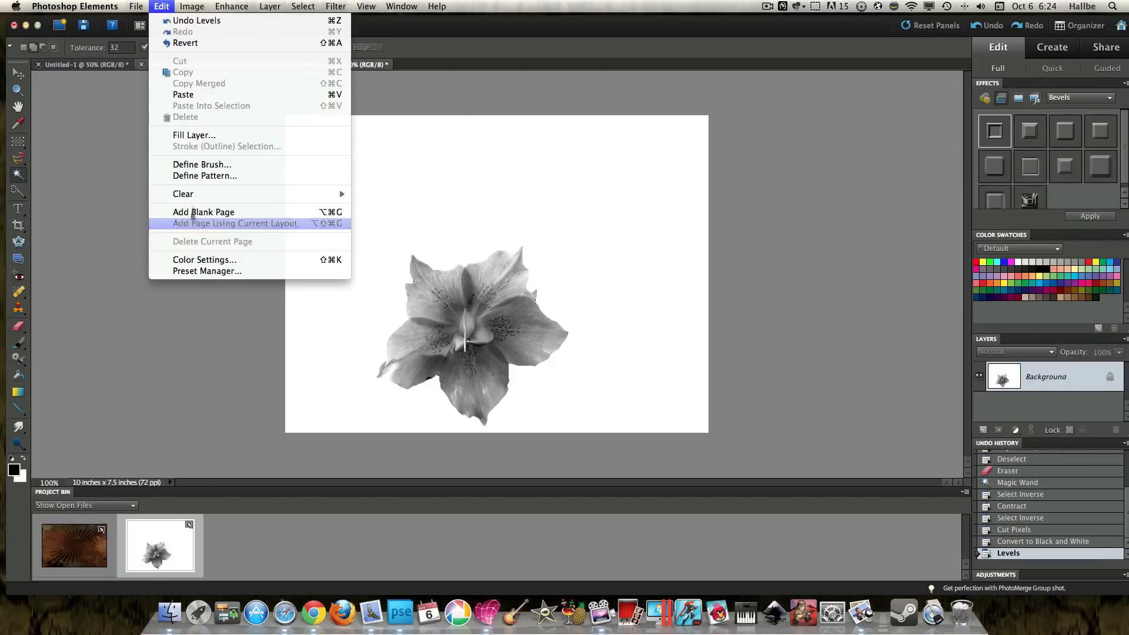
pyautogui.click(202, 164)
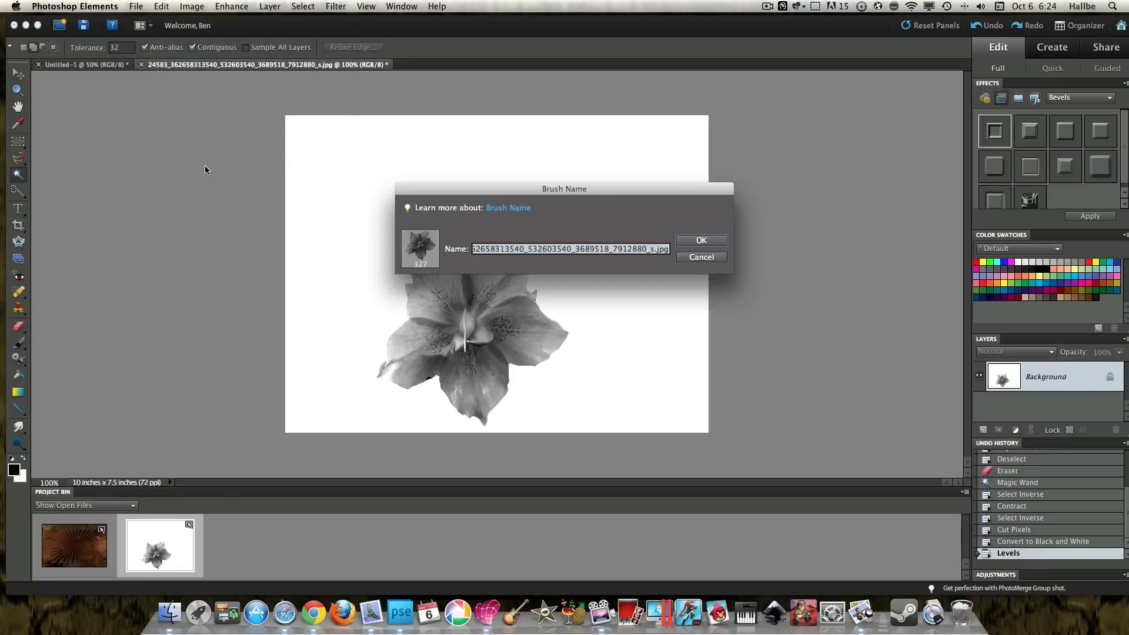
pyautogui.moveTo(425, 272)
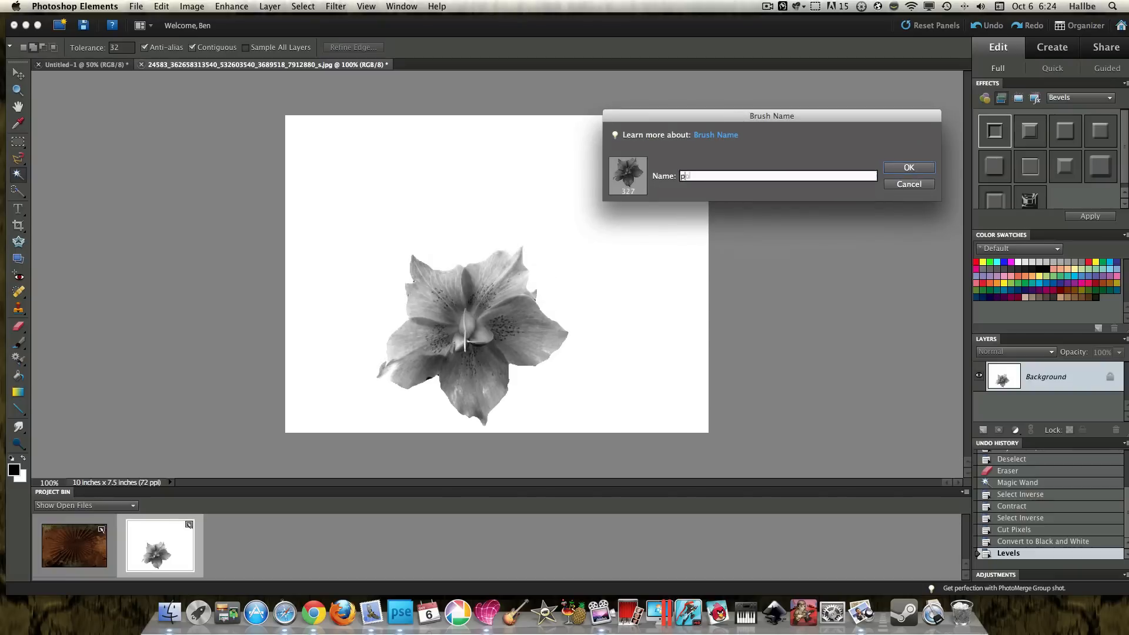
pyautogui.write('portland')
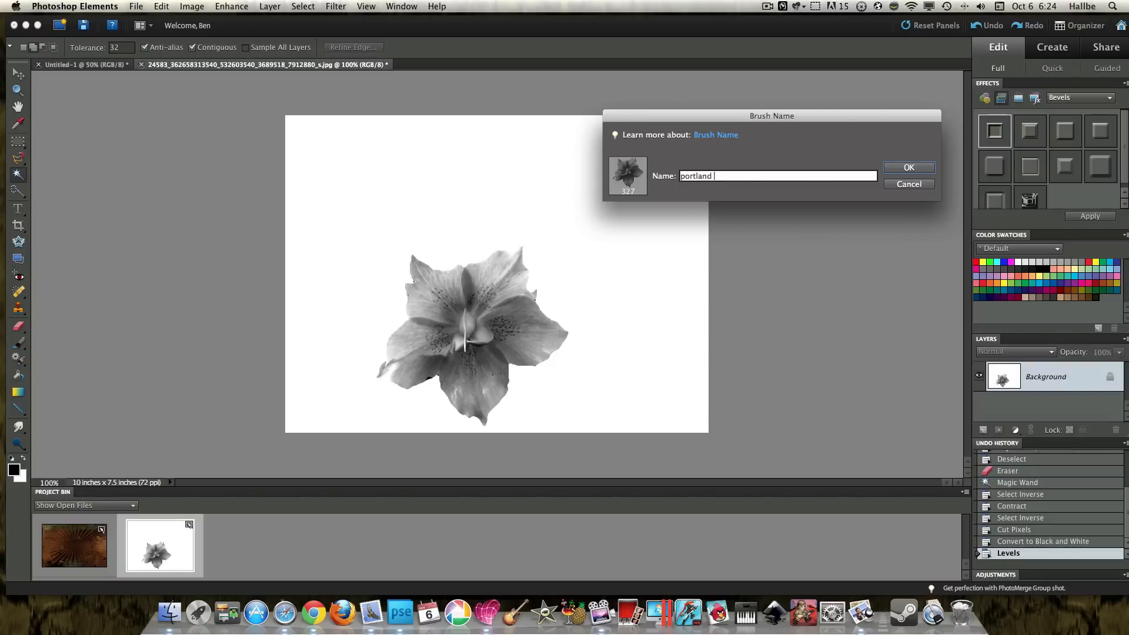
pyautogui.write('flower')
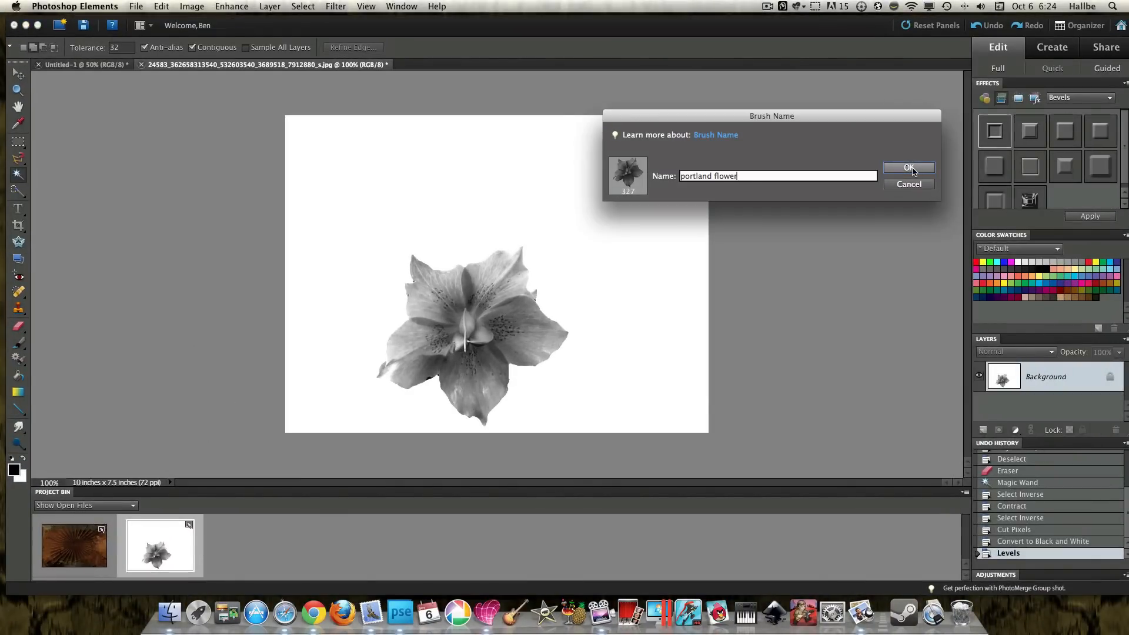
pyautogui.click(909, 167)
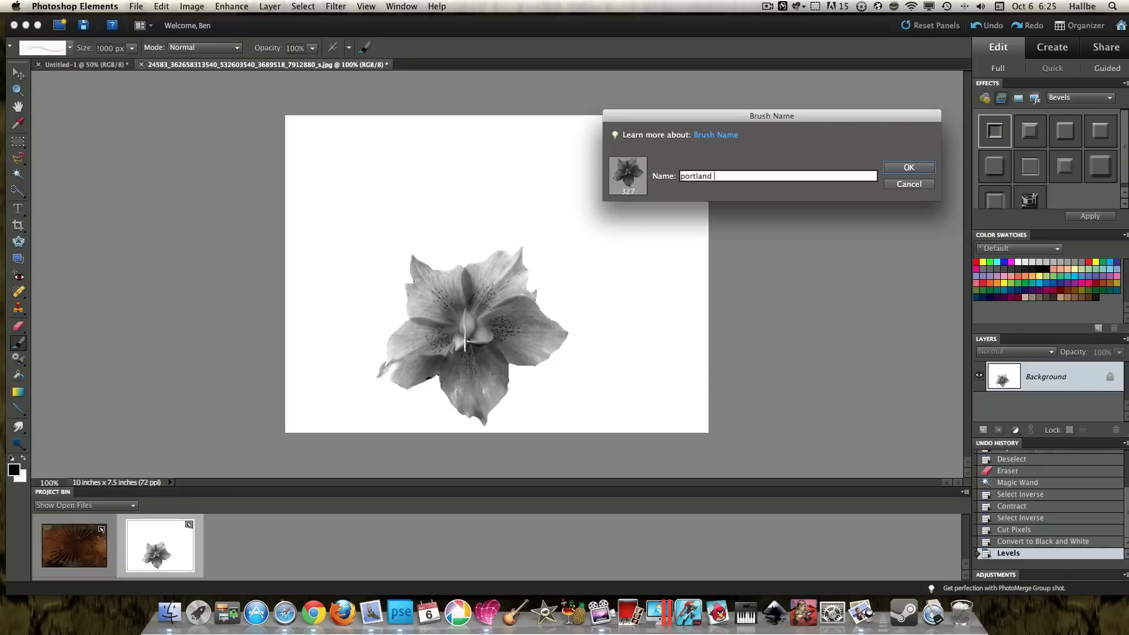
pyautogui.write('flower')
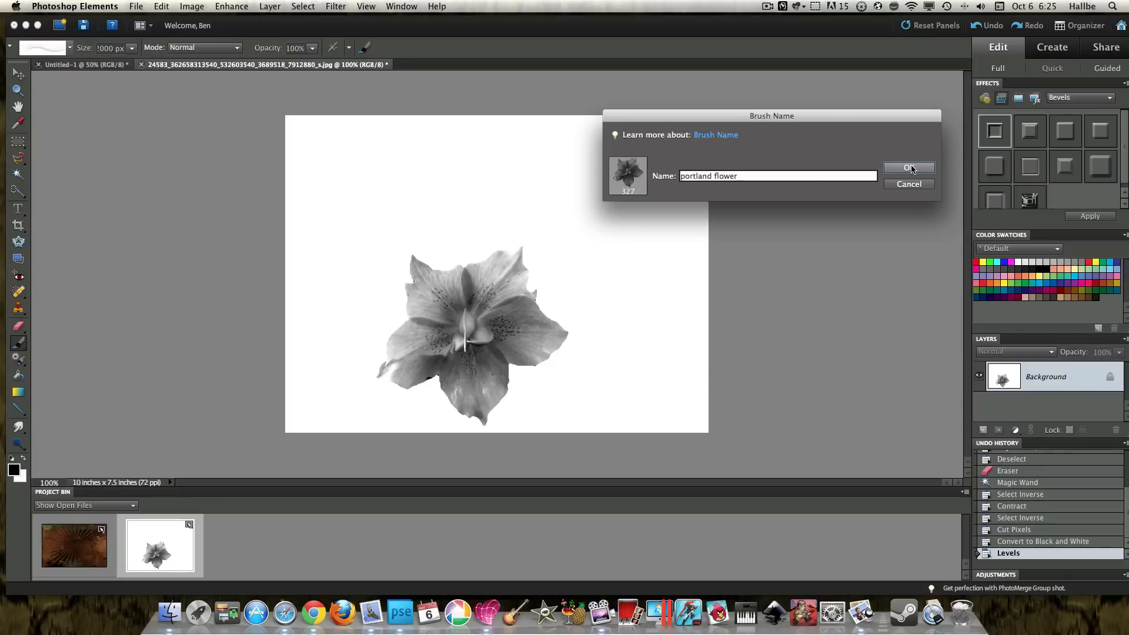
pyautogui.click(908, 168)
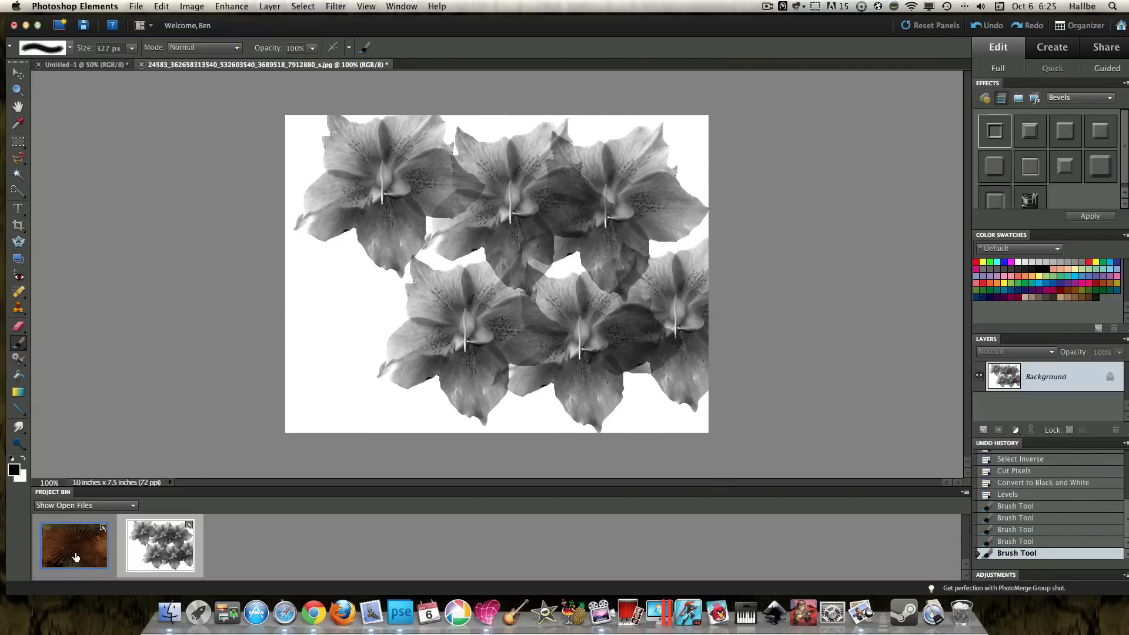
# Switch to the grungy brown background document from the Project Bin
pyautogui.click(74, 546)
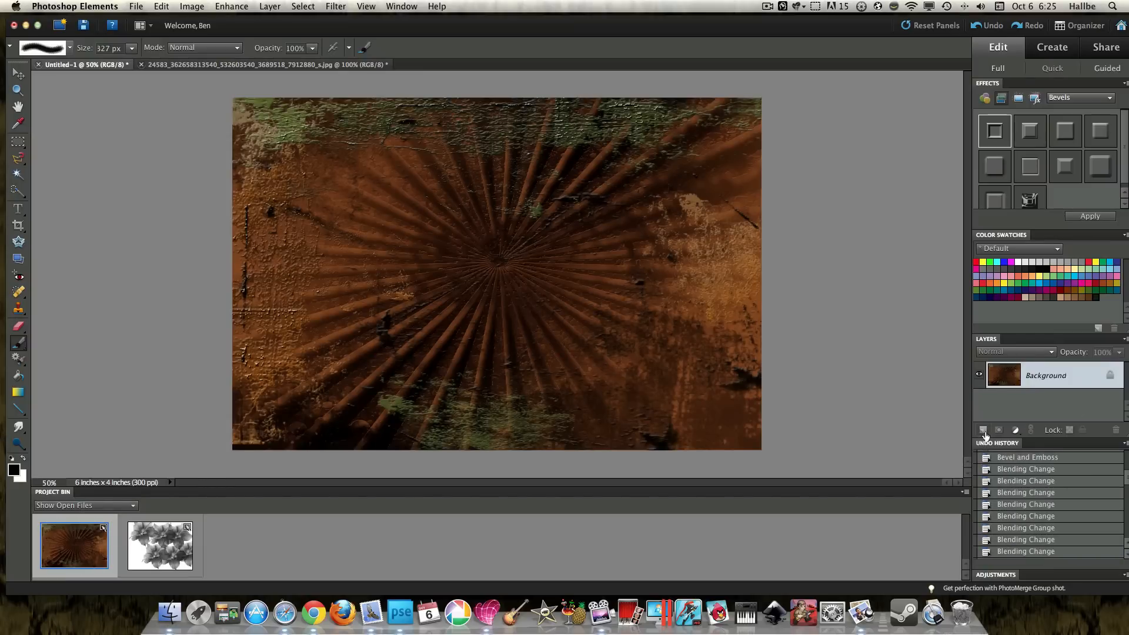
# Add a white-filled layer over the brown background and stamp one large flower on it
pyautogui.click(984, 430)
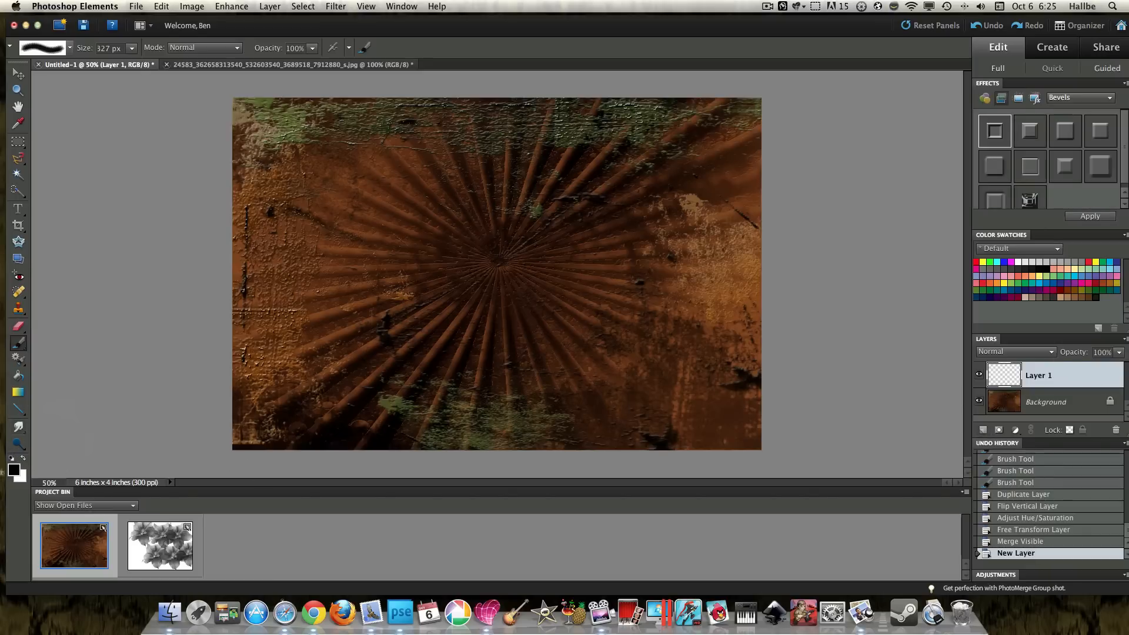
pyautogui.moveTo(16, 374)
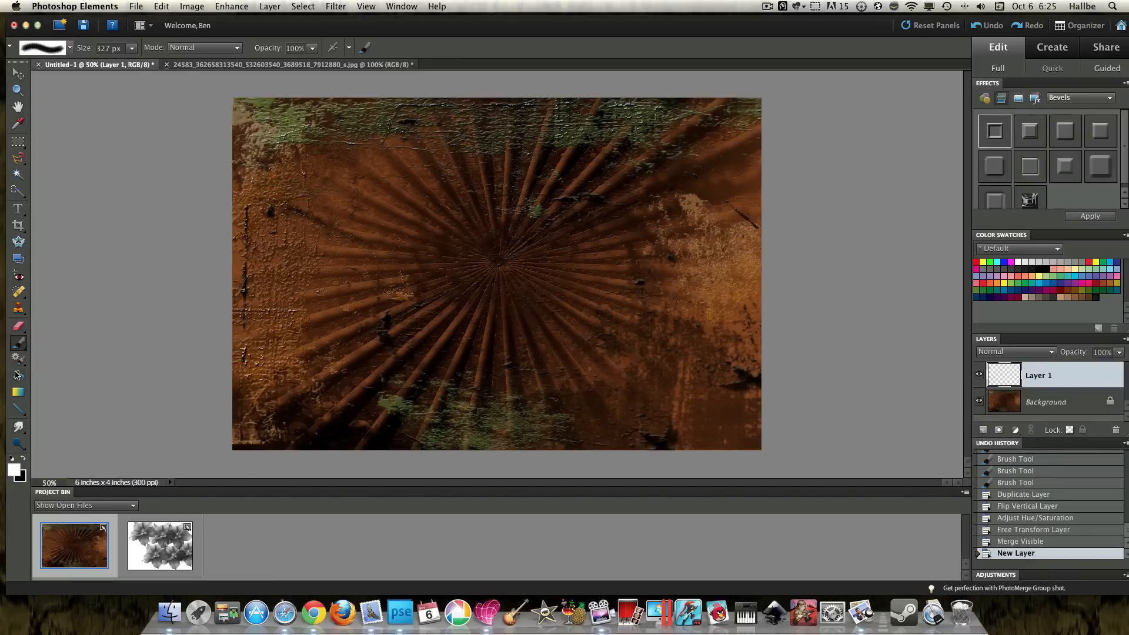
pyautogui.click(312, 295)
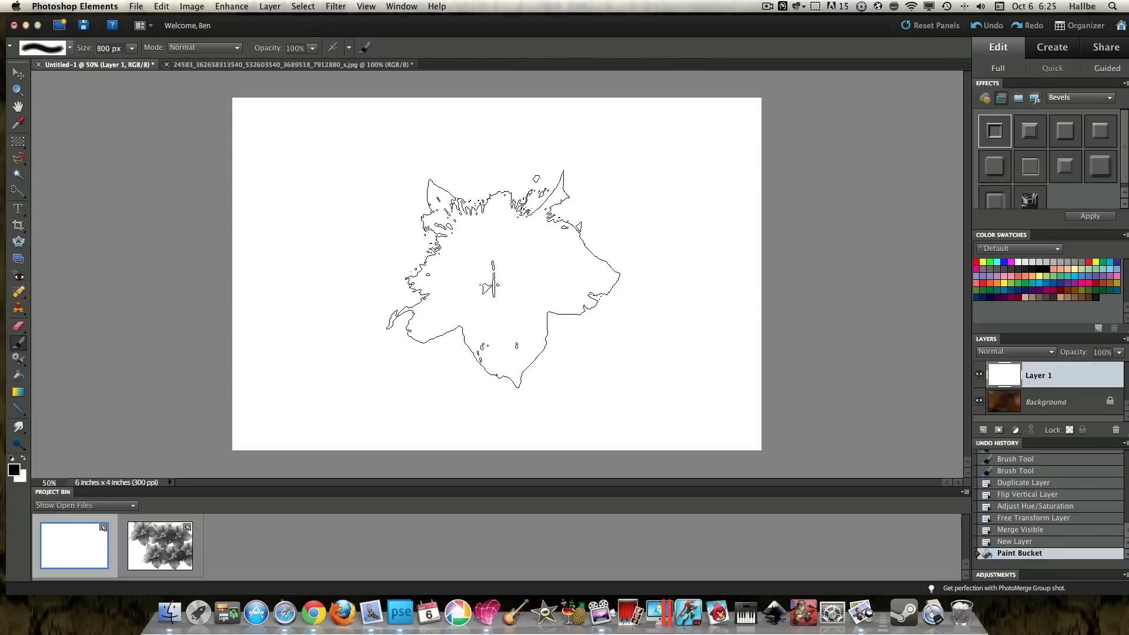
pyautogui.click(493, 281)
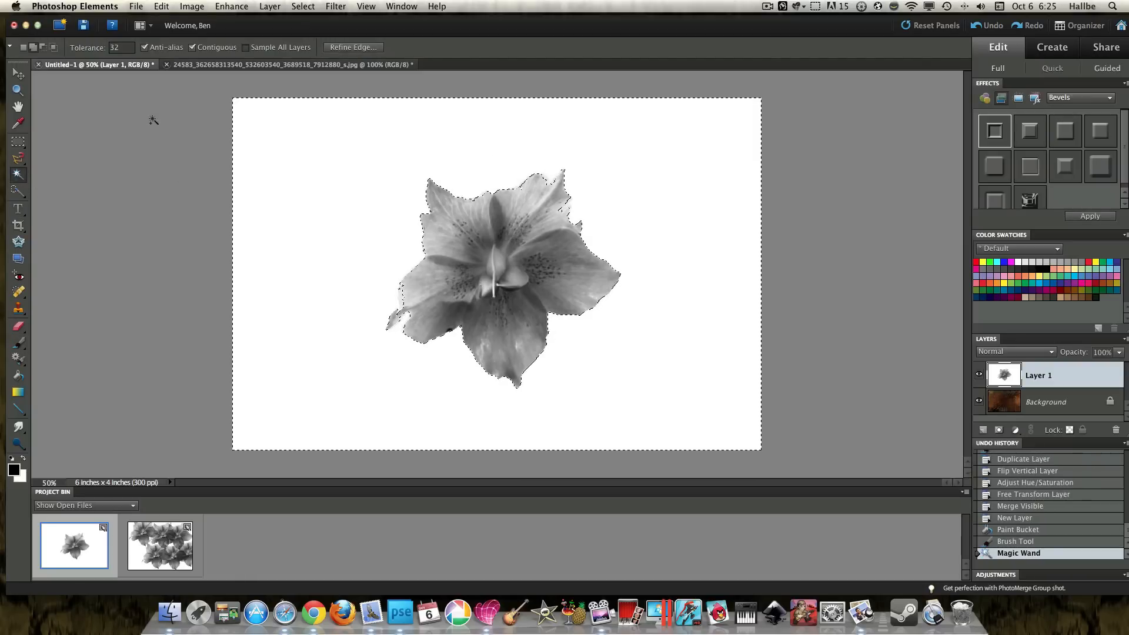
# Brush the selection onto the grey flower and browse the Select > Modify options
pyautogui.click(19, 190)
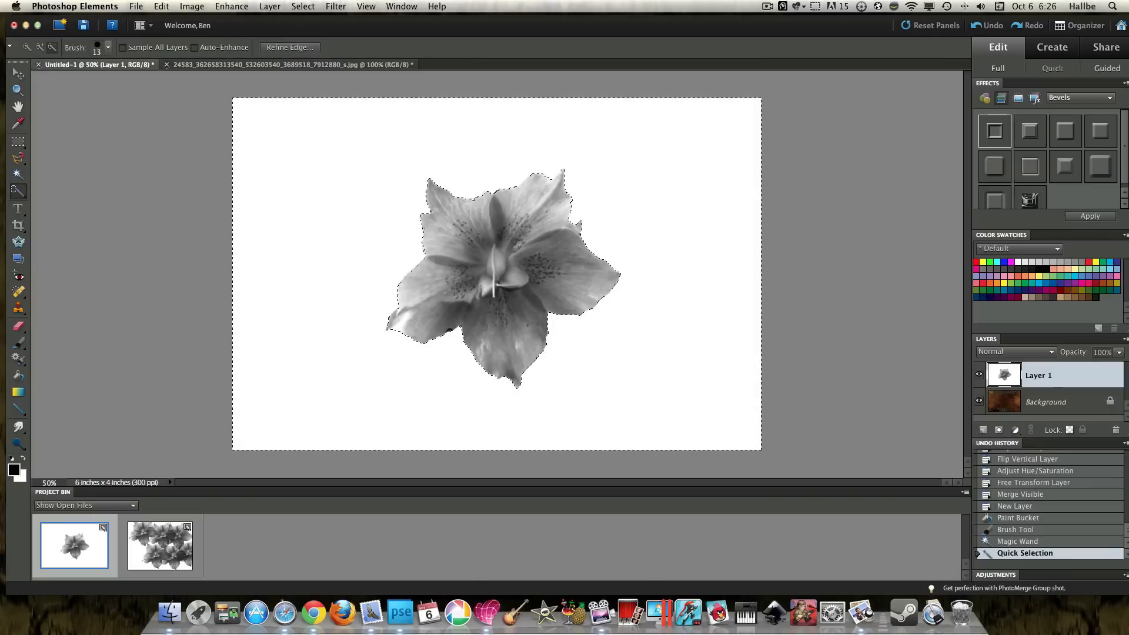
pyautogui.click(330, 358)
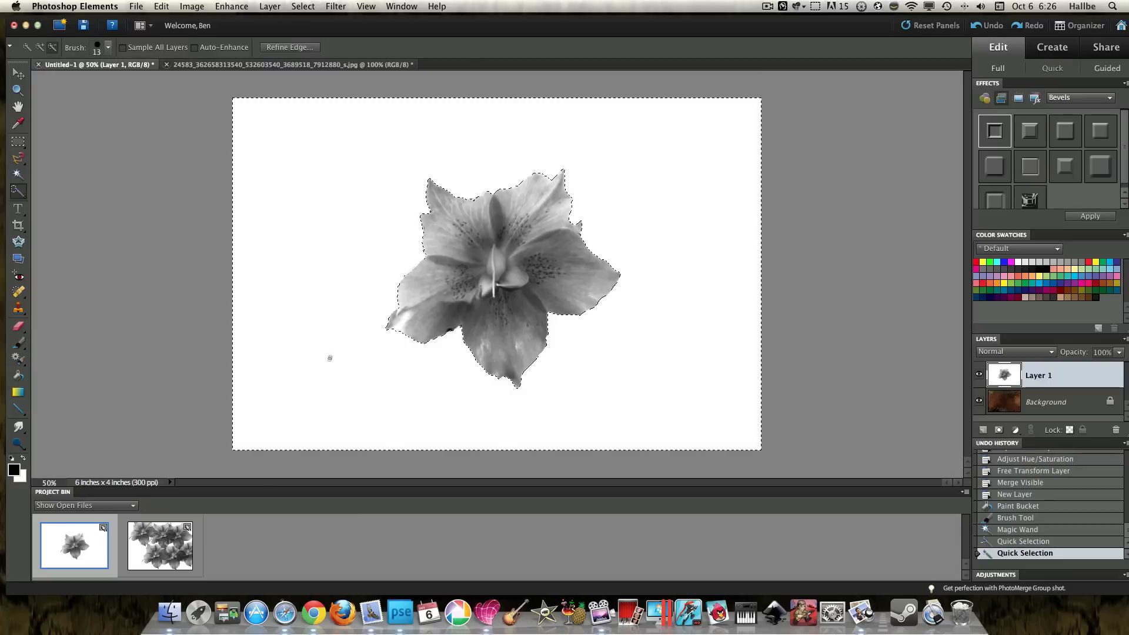
pyautogui.click(303, 6)
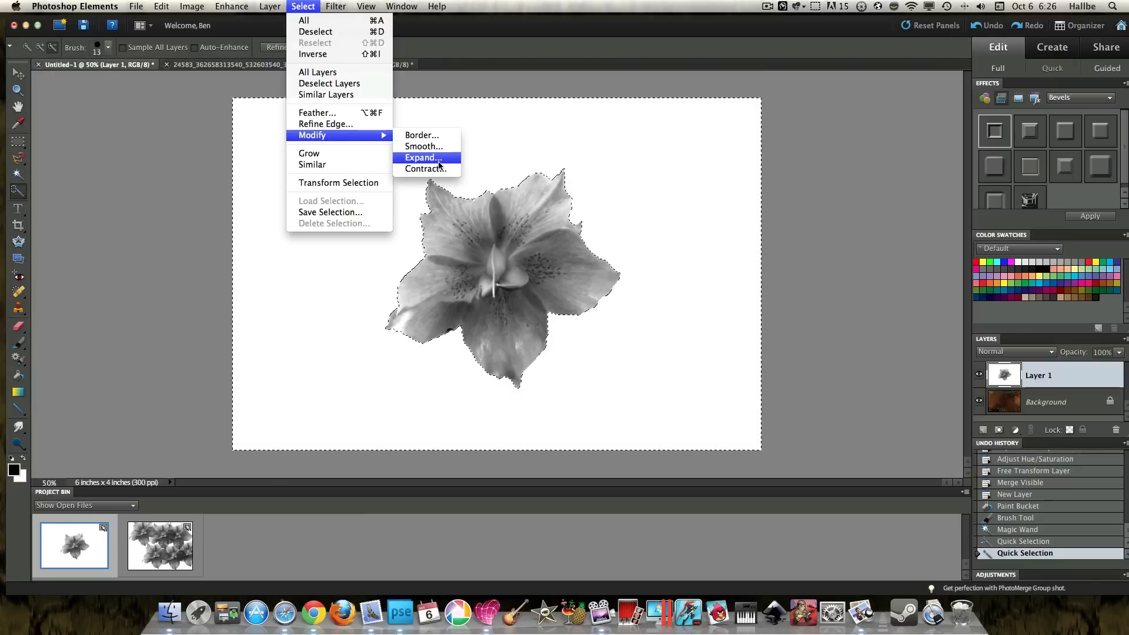
pyautogui.click(425, 167)
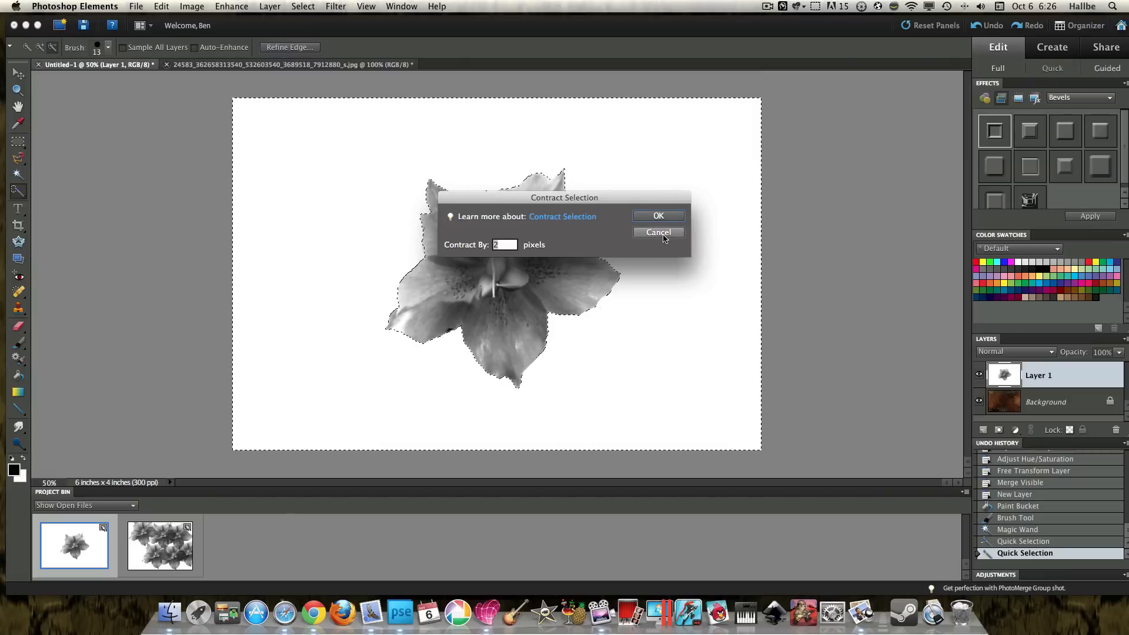
pyautogui.click(302, 6)
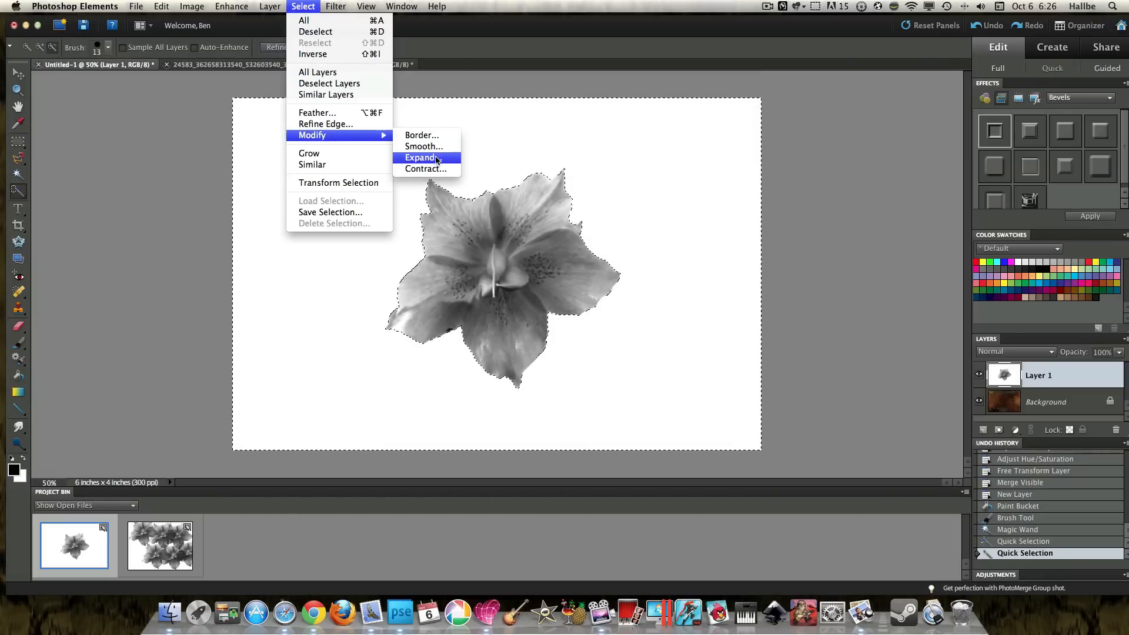
# Expand the selection by a few pixels and cut away the surrounding white
pyautogui.click(420, 157)
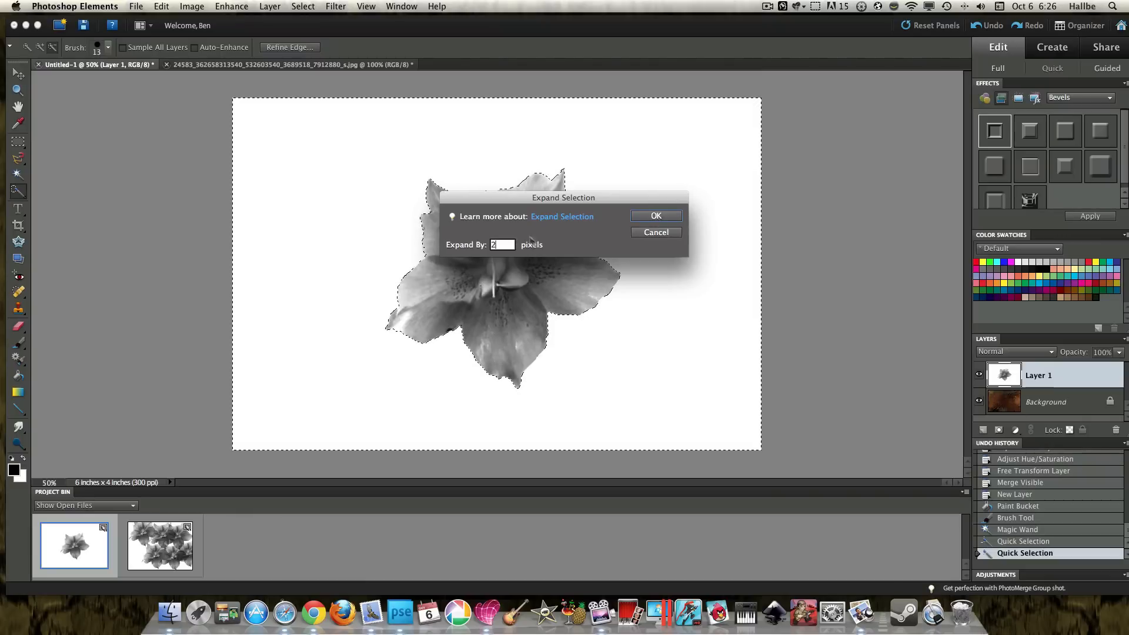
pyautogui.click(655, 215)
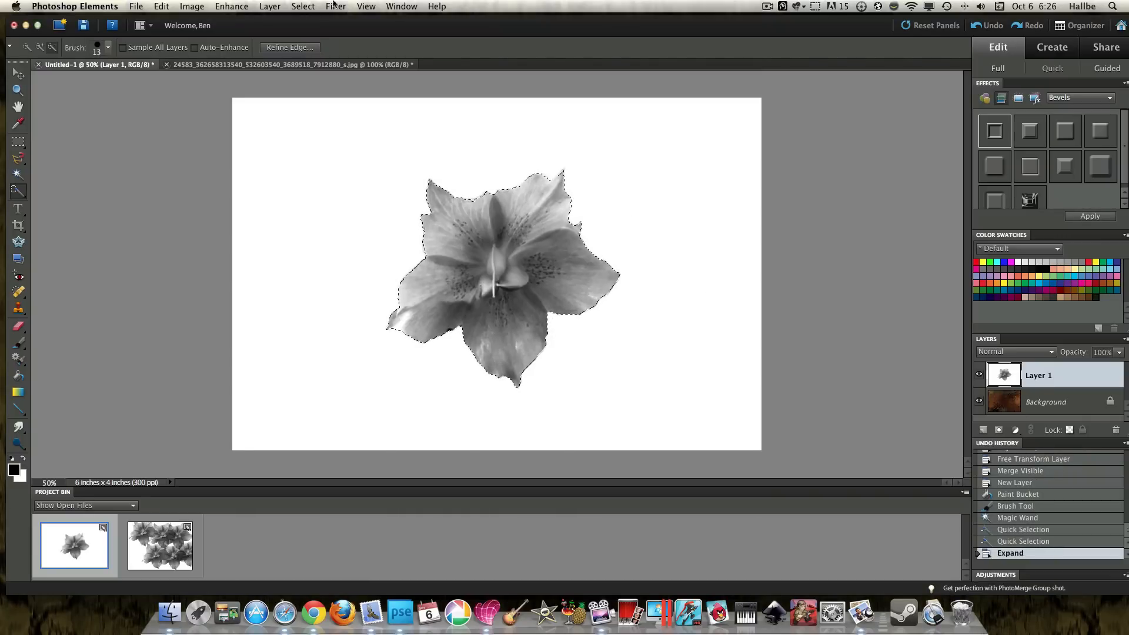
pyautogui.click(160, 6)
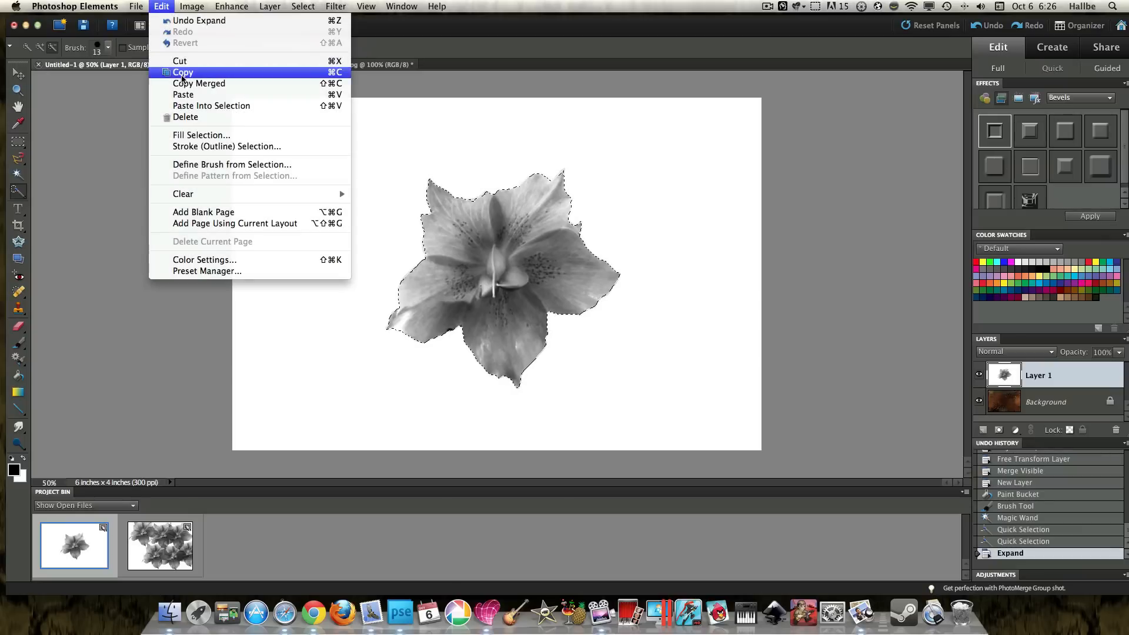
pyautogui.click(180, 60)
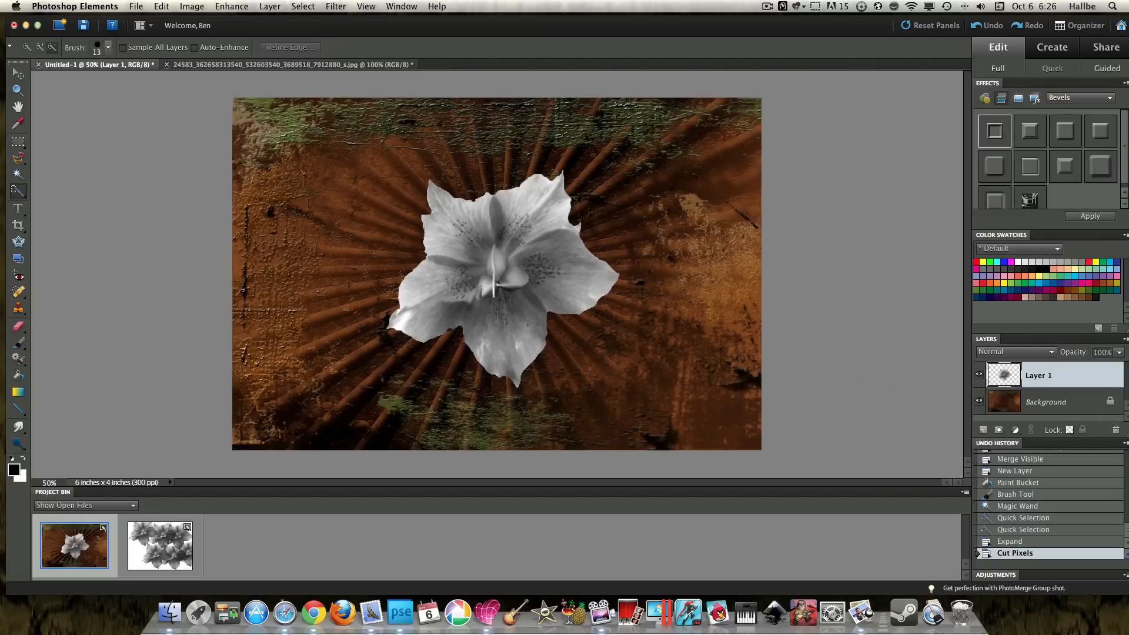
# Colorize the flower green (Hue 75, Saturation 34) and apply Levels 45/0.54/238
pyautogui.click(231, 5)
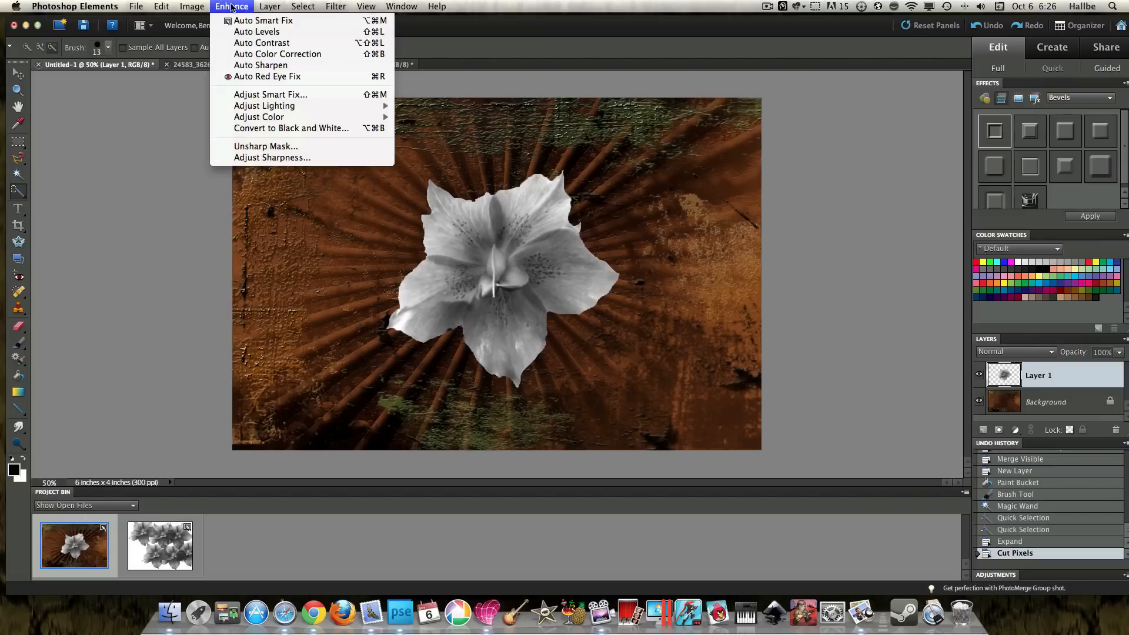
pyautogui.moveTo(264, 106)
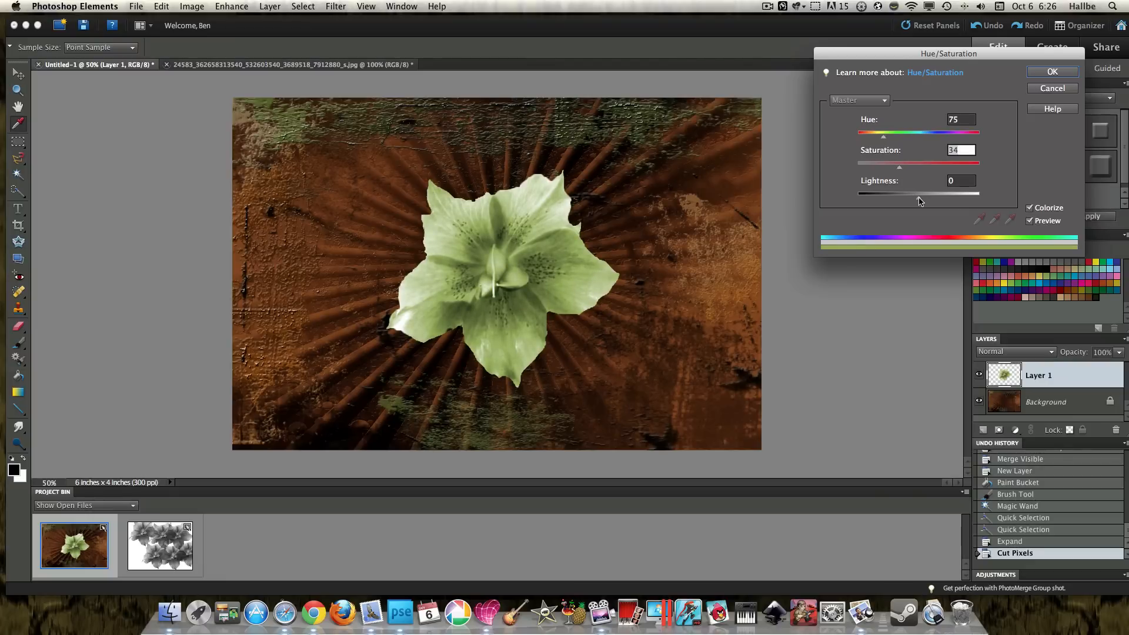
pyautogui.click(1051, 71)
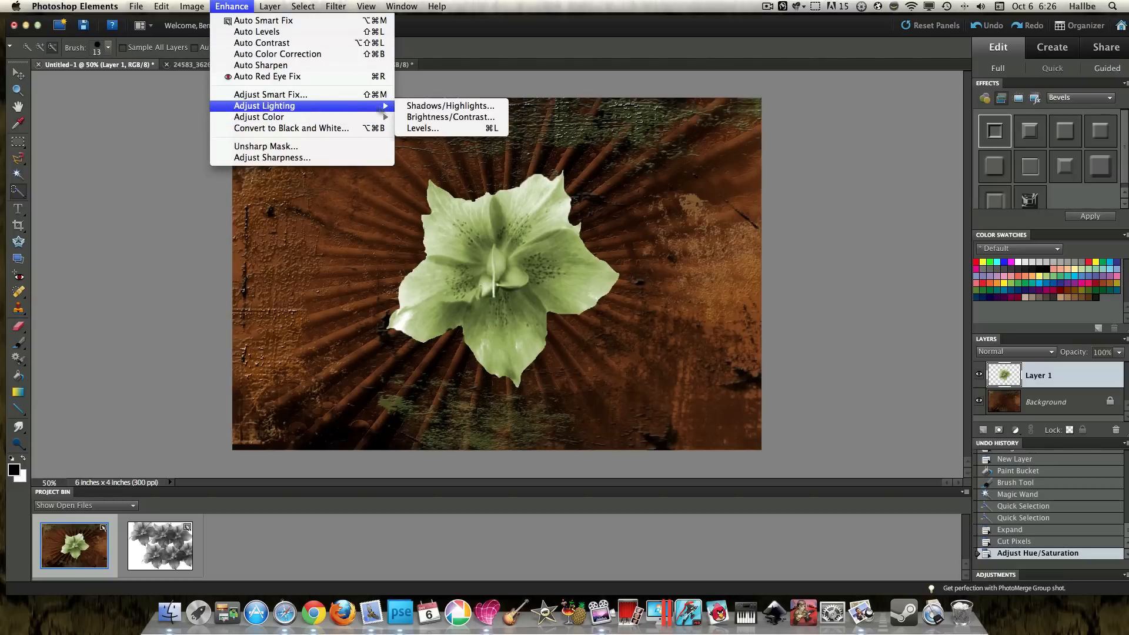
pyautogui.moveTo(423, 128)
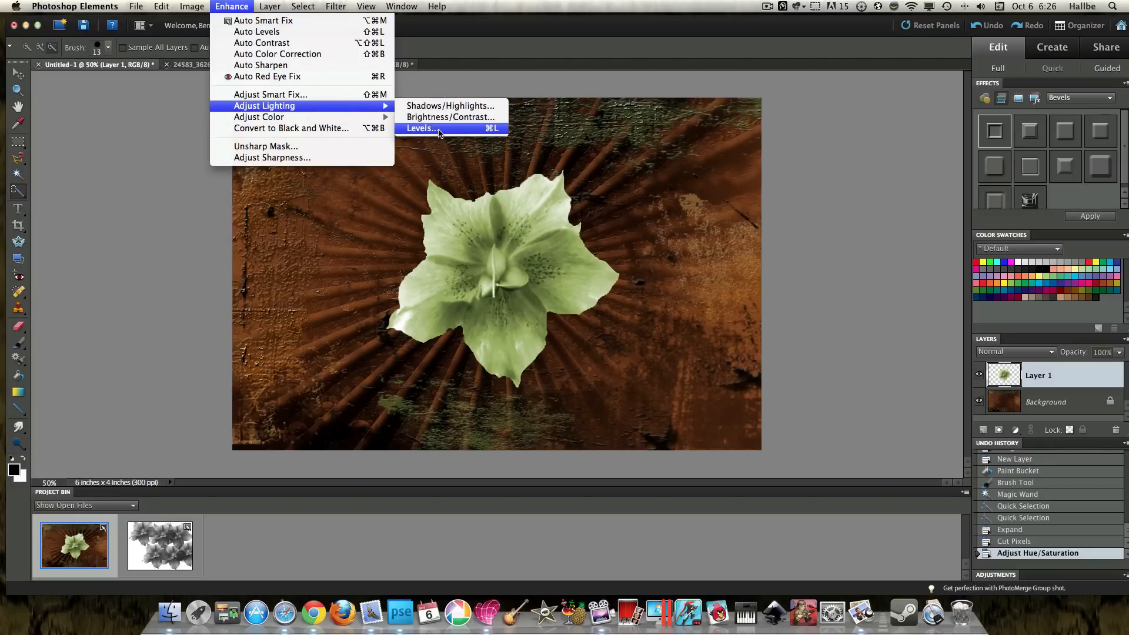
pyautogui.click(420, 129)
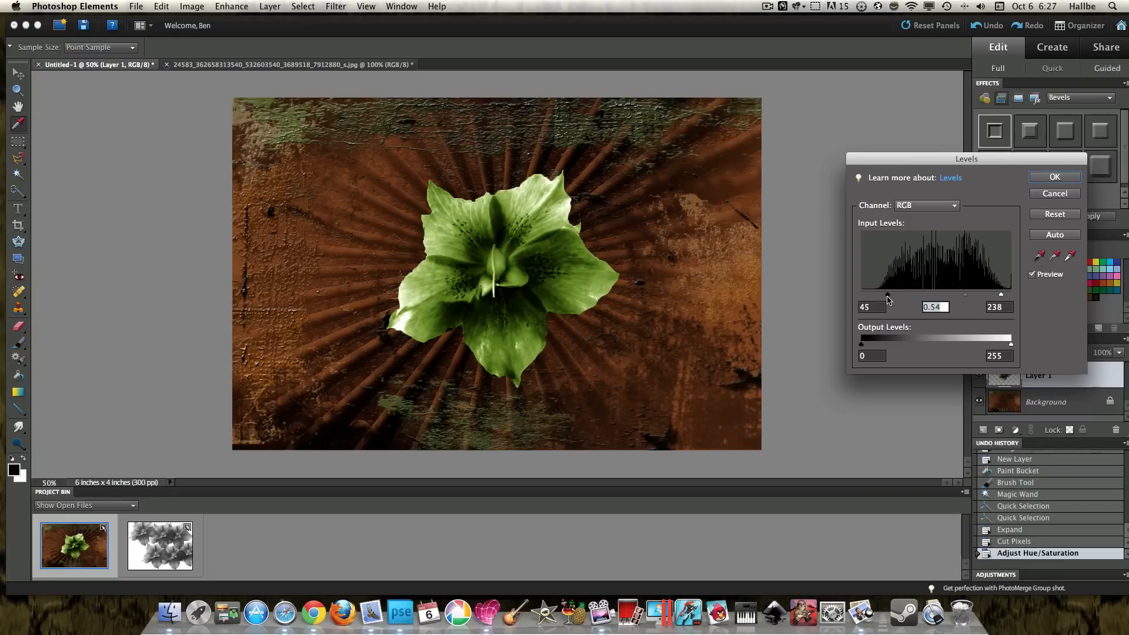
pyautogui.click(1053, 177)
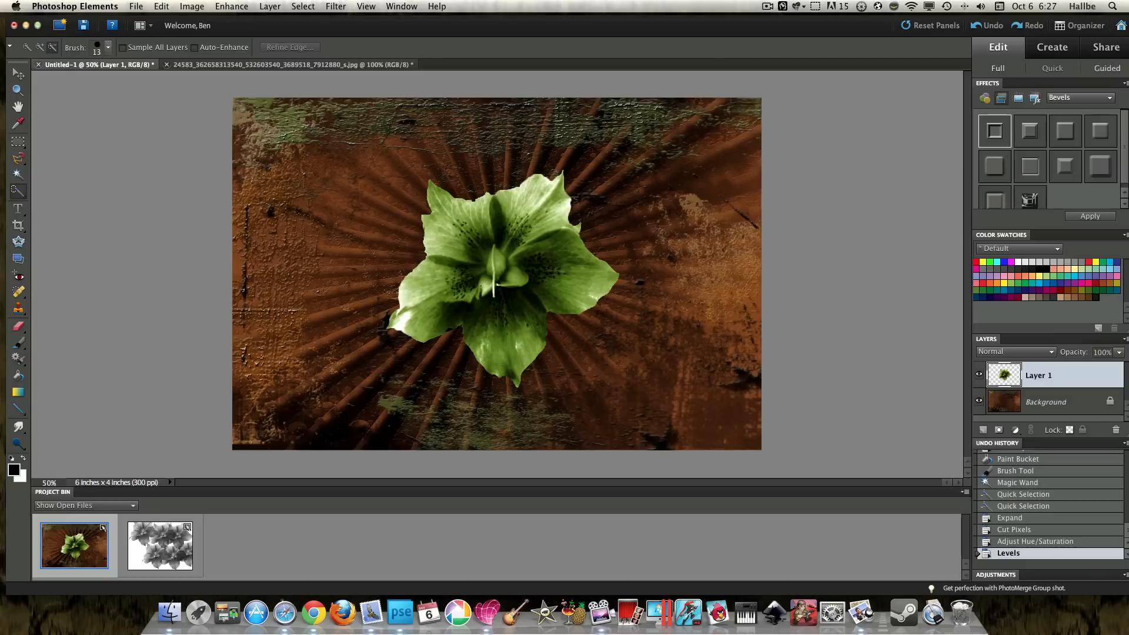
pyautogui.moveTo(1048, 137)
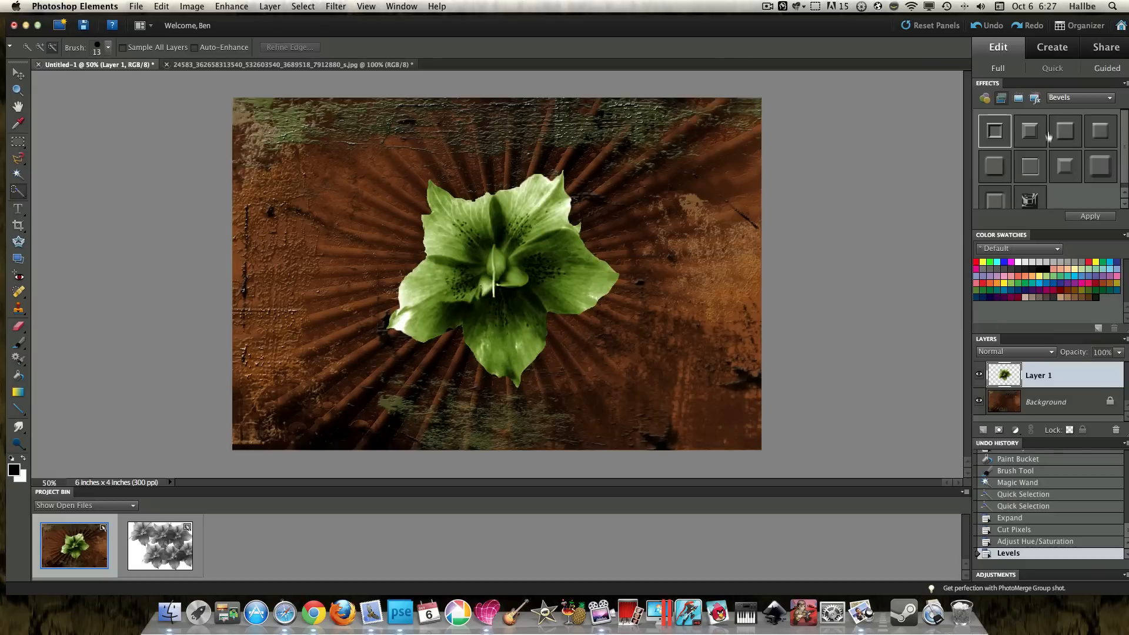
# Apply a Drop Shadows style to the green flower and choose Duplicate Layer on Layer 1
pyautogui.click(1109, 97)
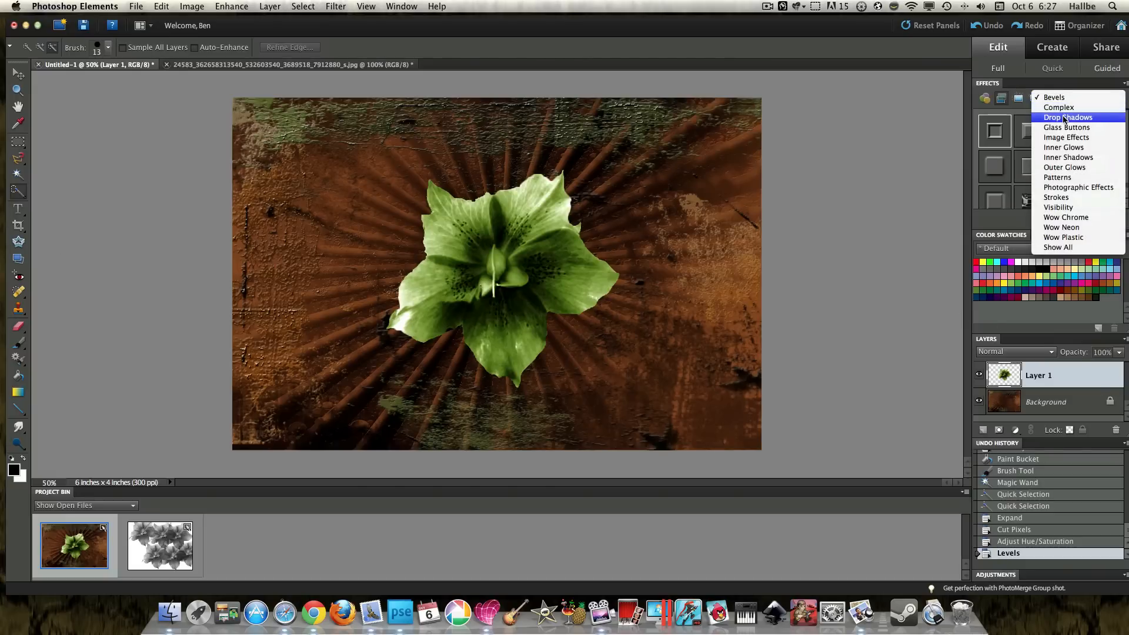
pyautogui.click(1068, 117)
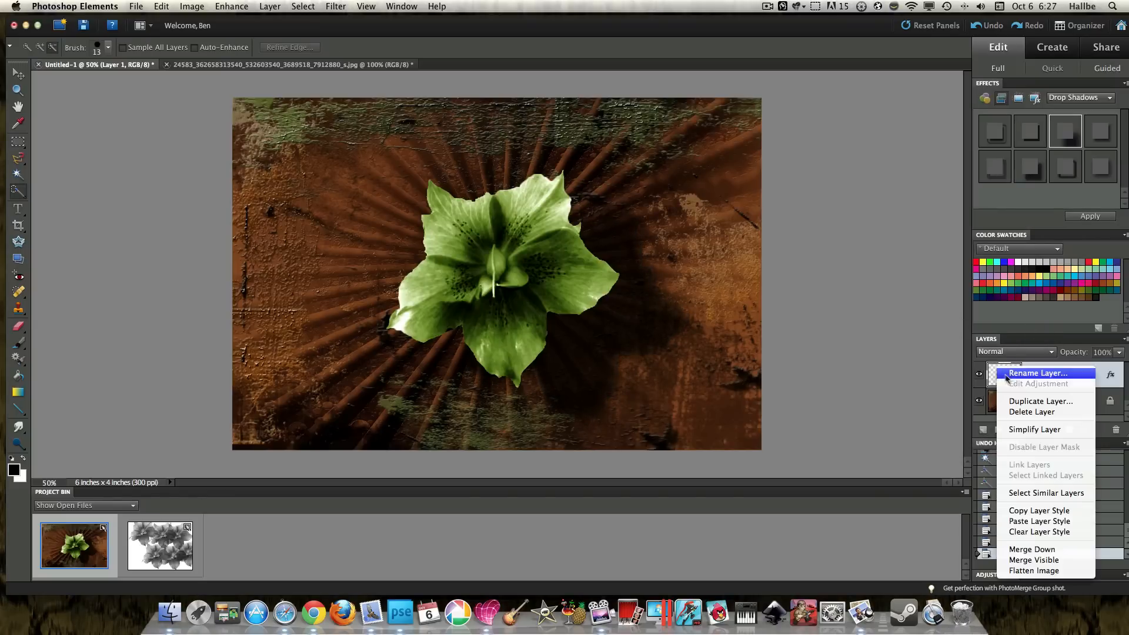
pyautogui.click(1041, 401)
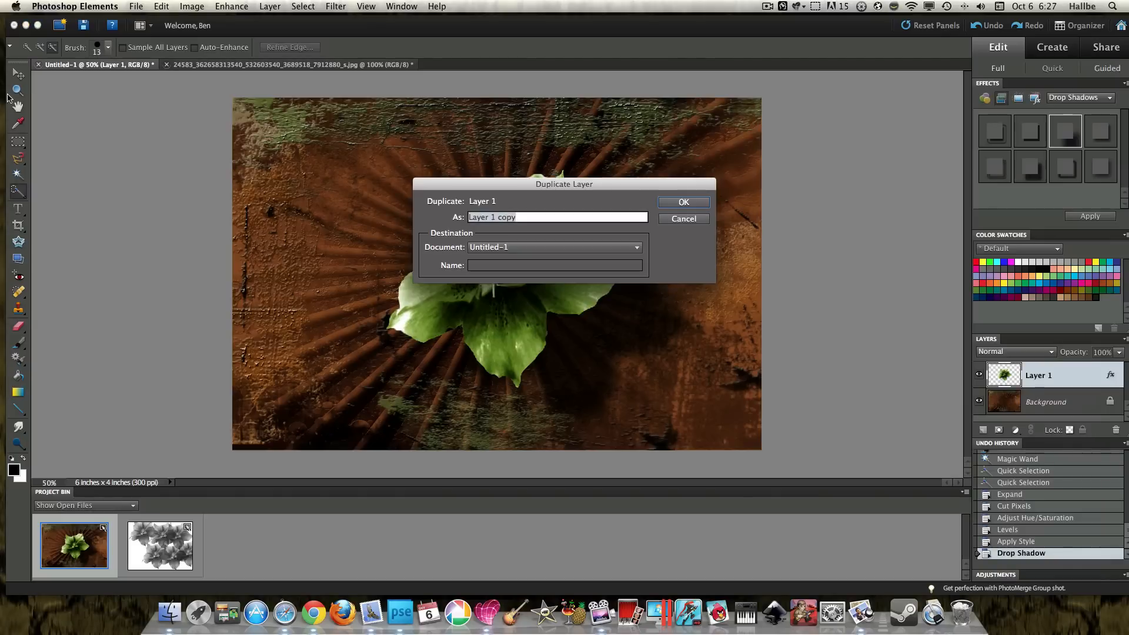
# Duplicate the flower layer, scale and rotate the copy left, and move Layer 1 right
pyautogui.click(683, 202)
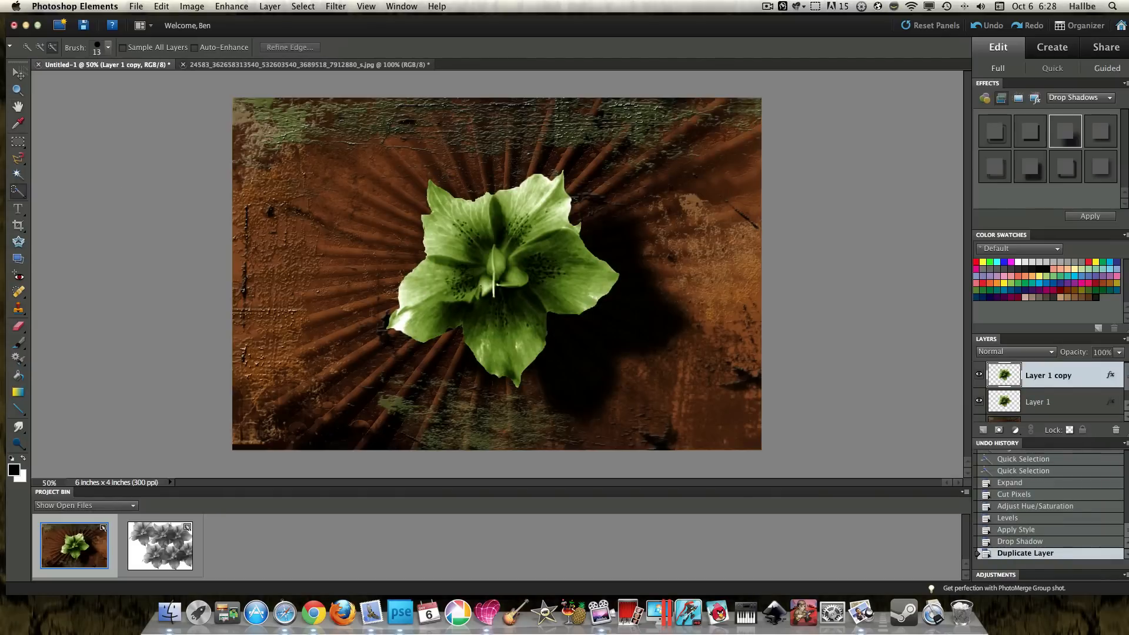
pyautogui.click(17, 73)
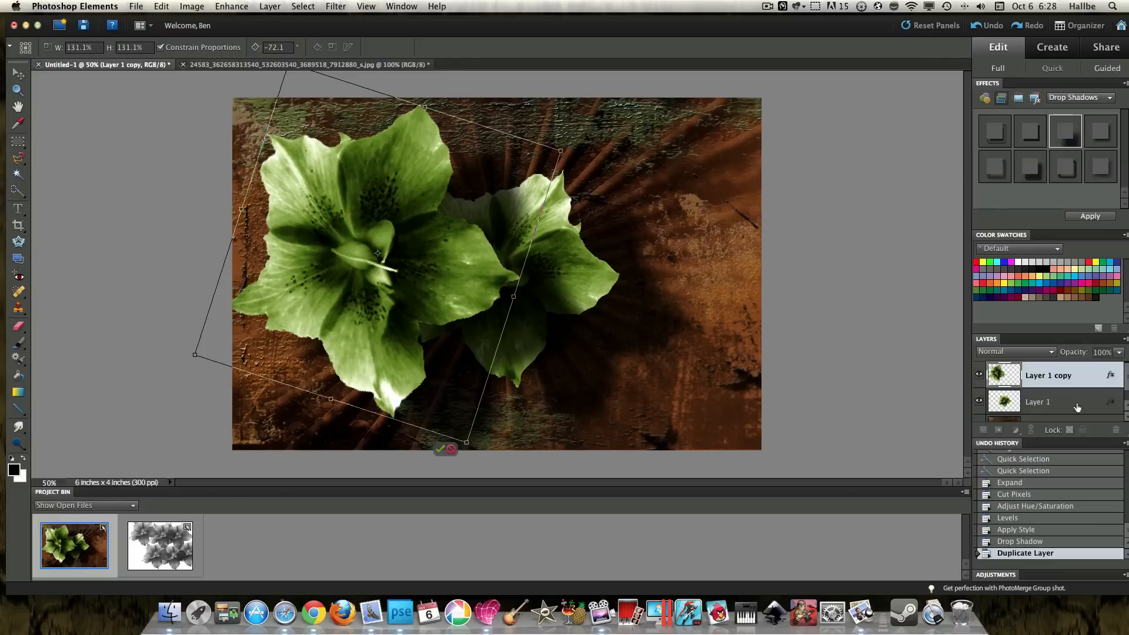
pyautogui.moveTo(439, 452)
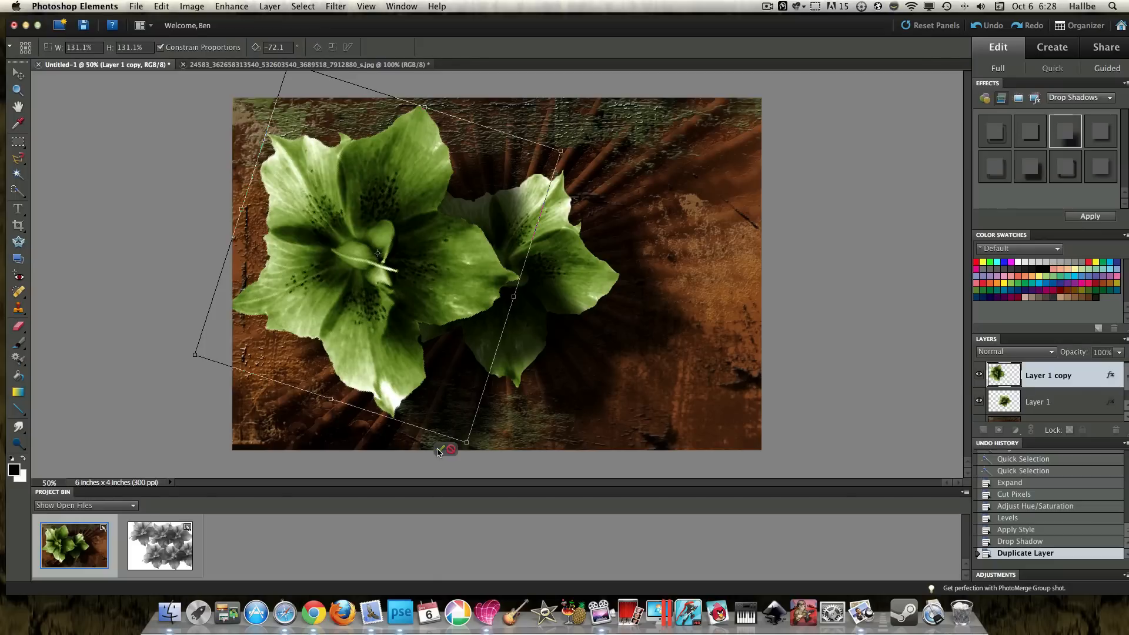
pyautogui.moveTo(442, 452)
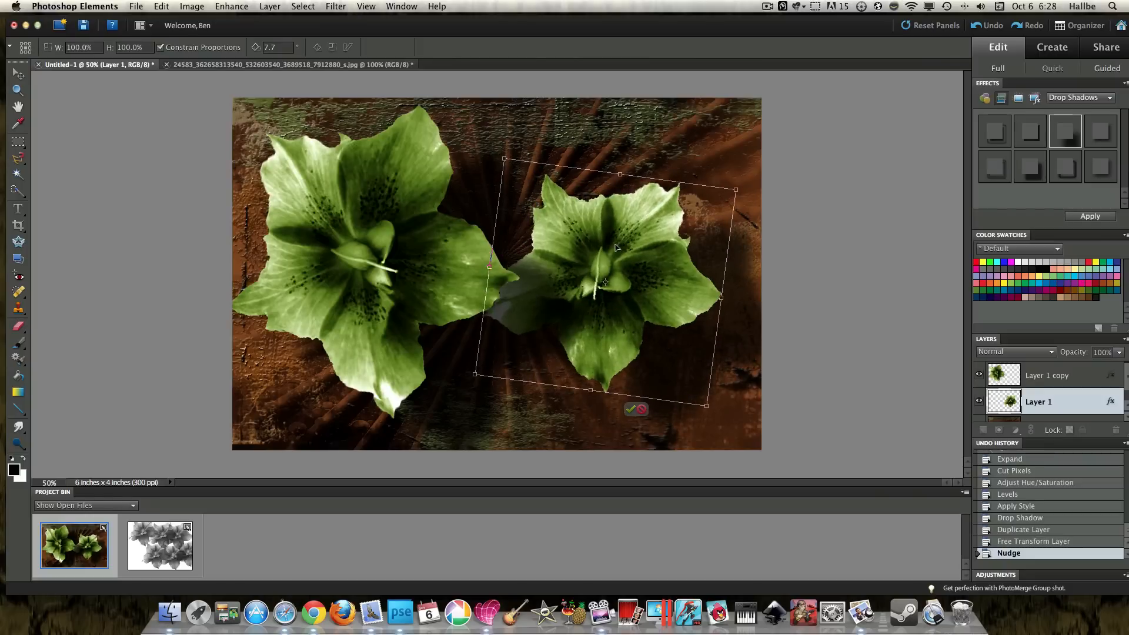
pyautogui.click(631, 409)
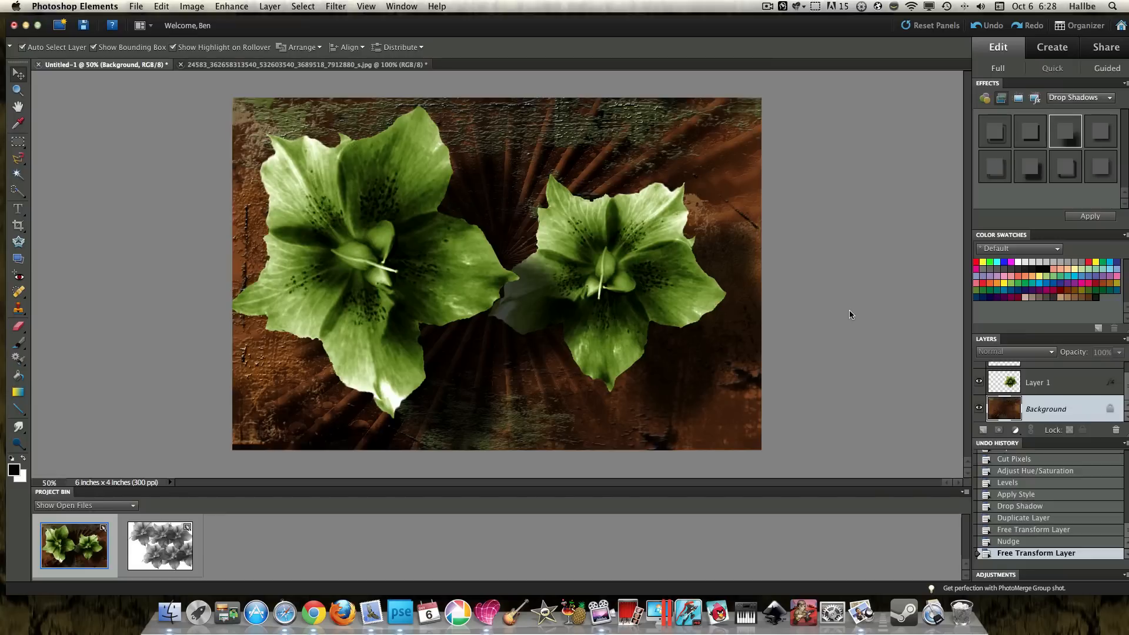
pyautogui.moveTo(847, 317)
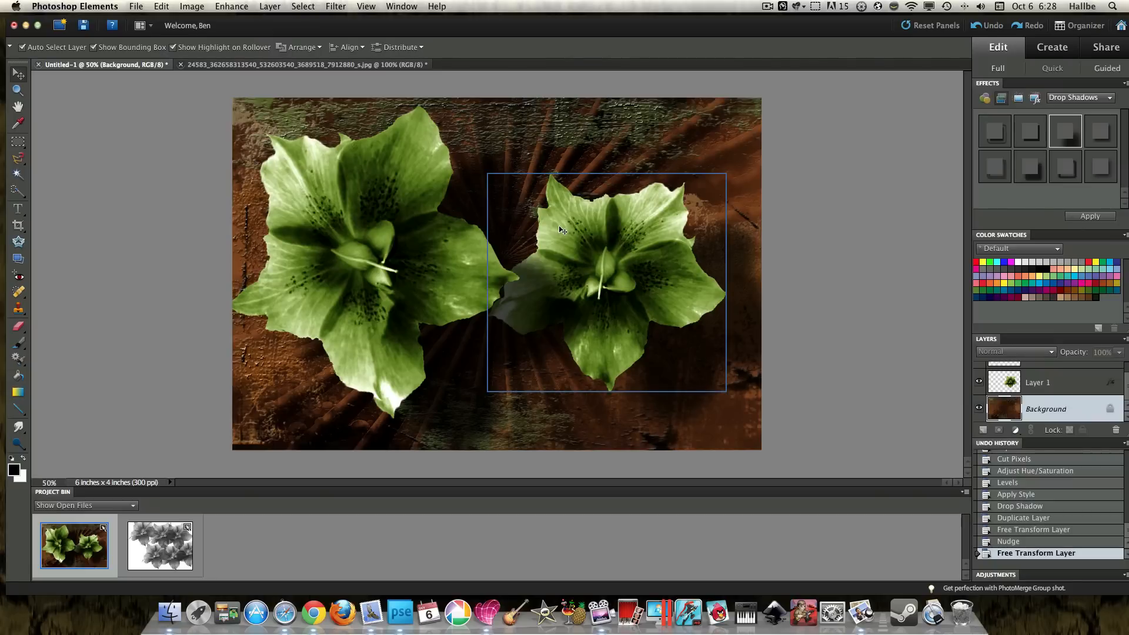
pyautogui.moveTo(616, 221)
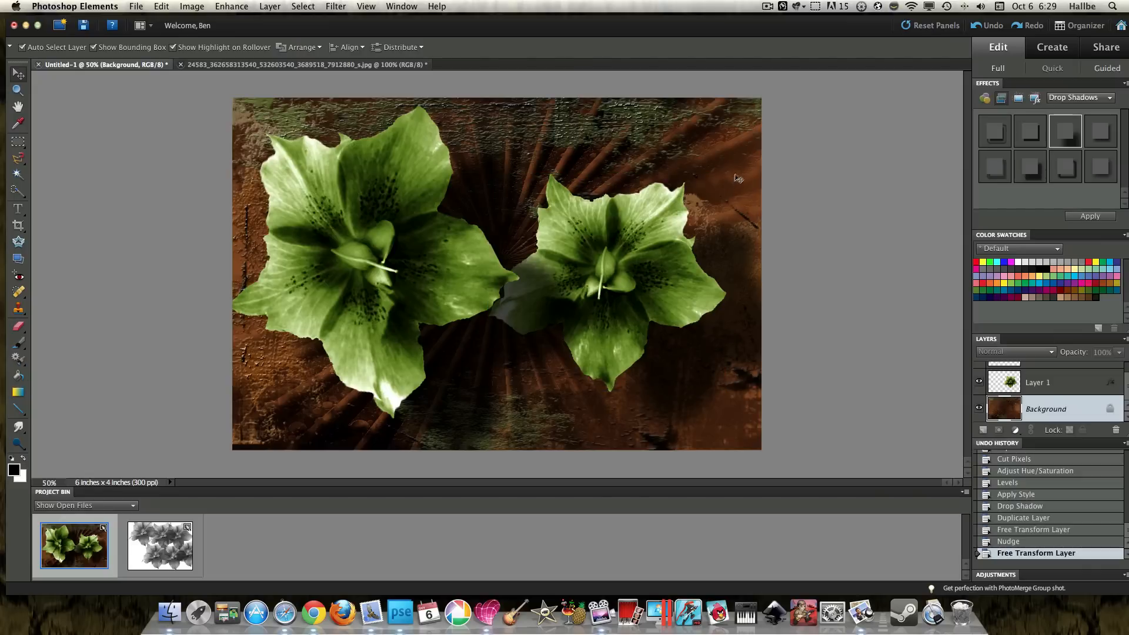
pyautogui.moveTo(747, 59)
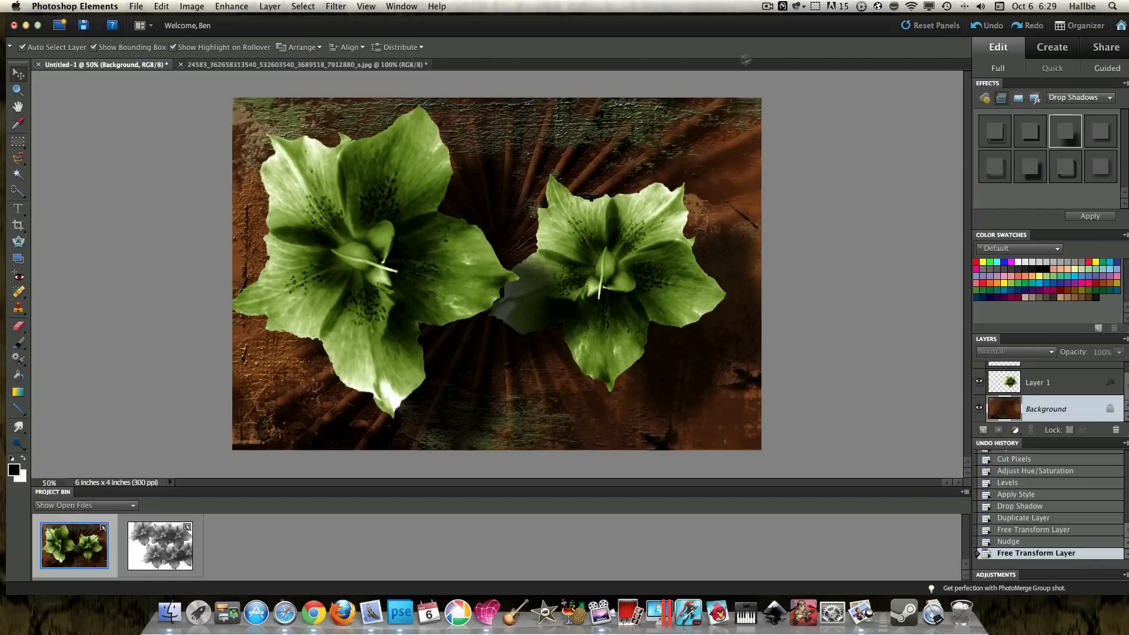